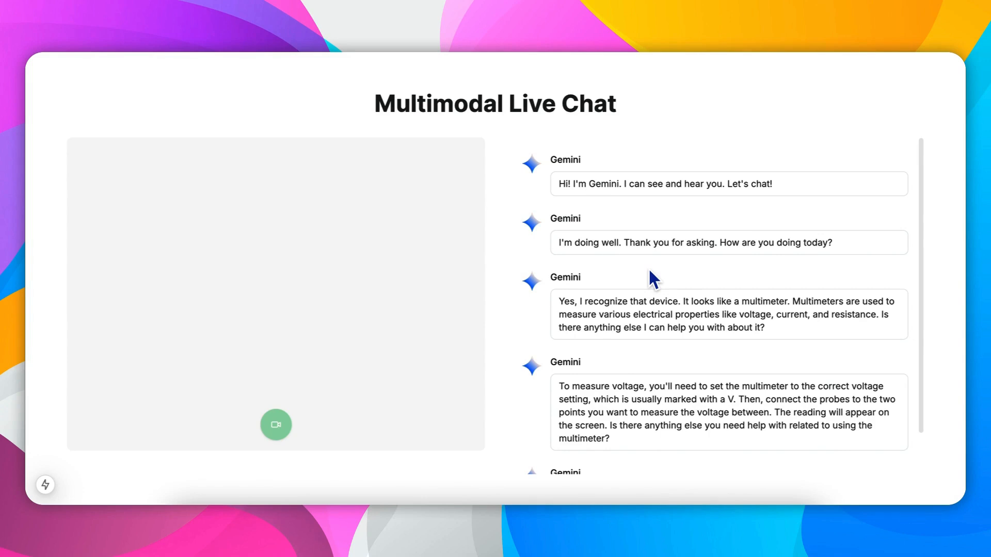
# Scroll the Next.js homepage past the hero to the What's in Next.js? feature cards
pyautogui.scroll(-3)
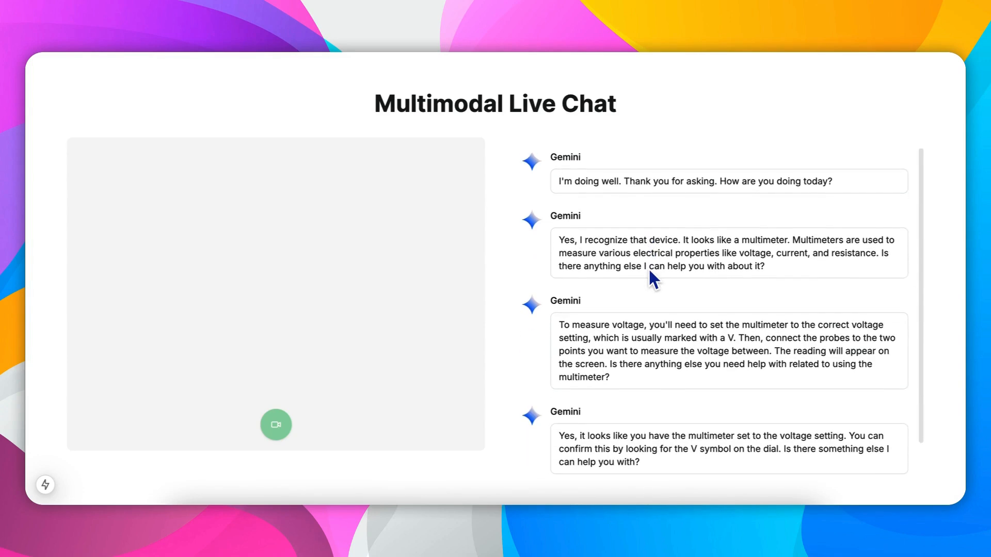
pyautogui.scroll(-3)
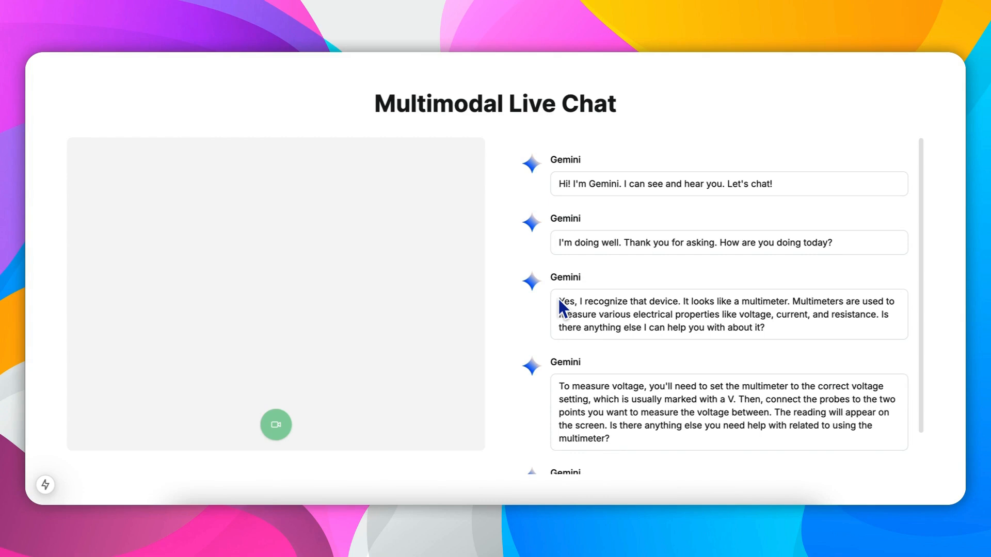
pyautogui.moveTo(640, 276)
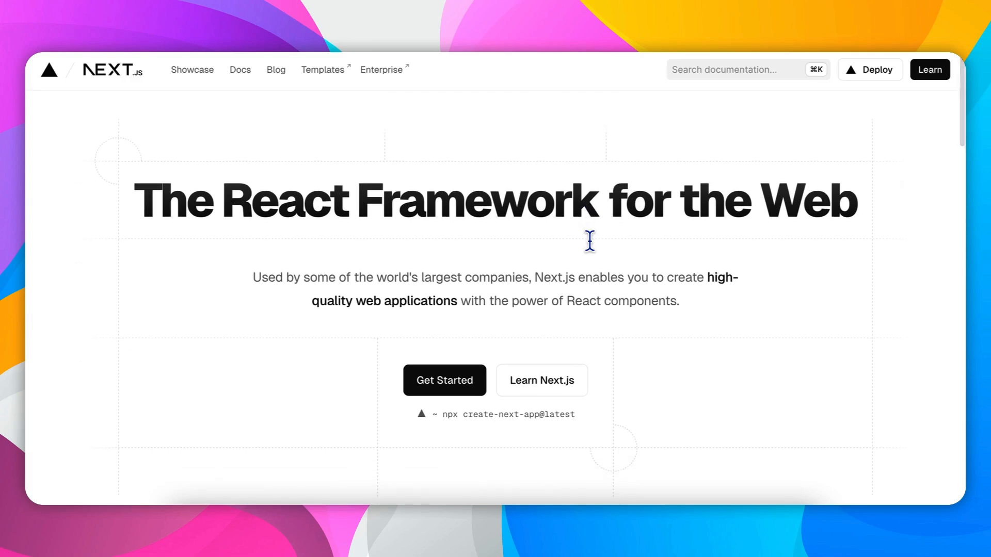
pyautogui.scroll(-3)
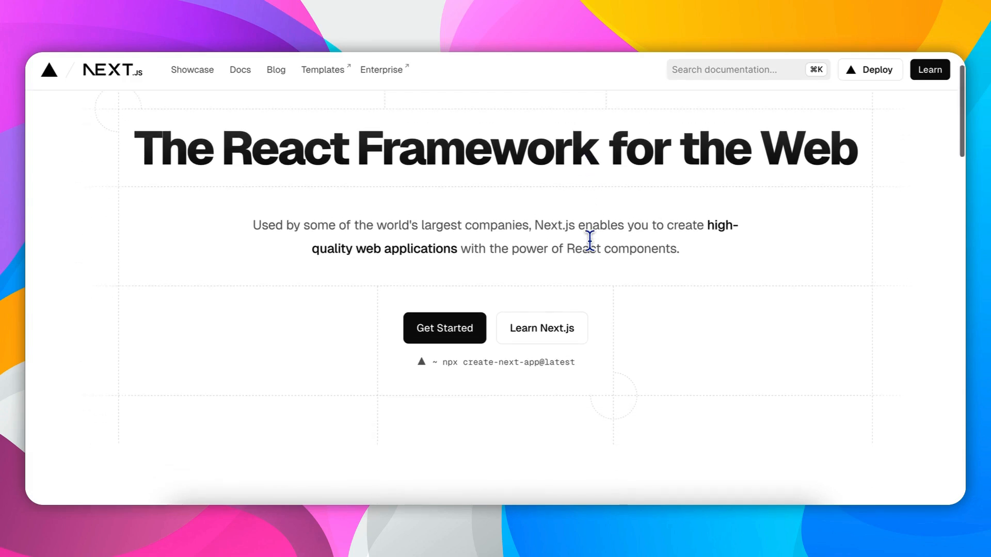
pyautogui.scroll(-3)
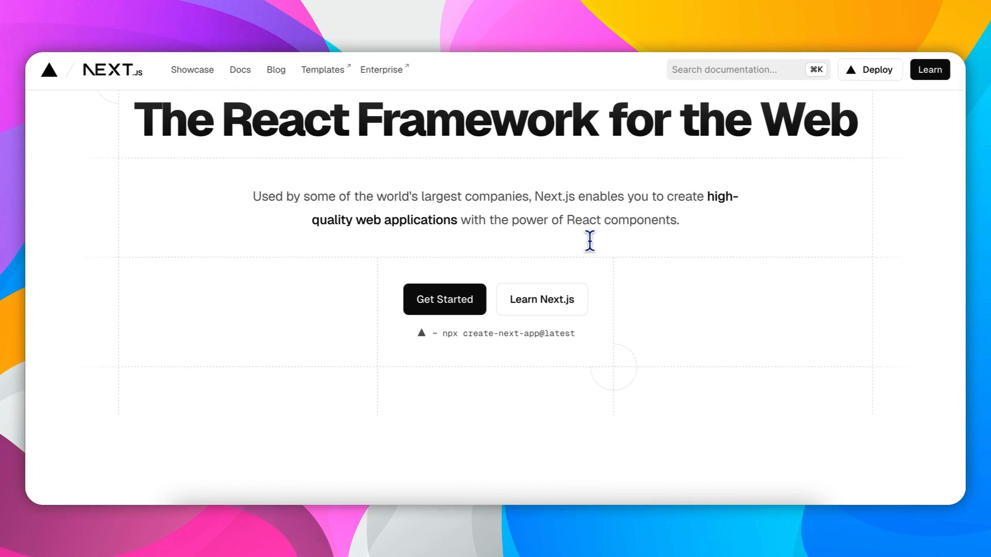
pyautogui.scroll(-3)
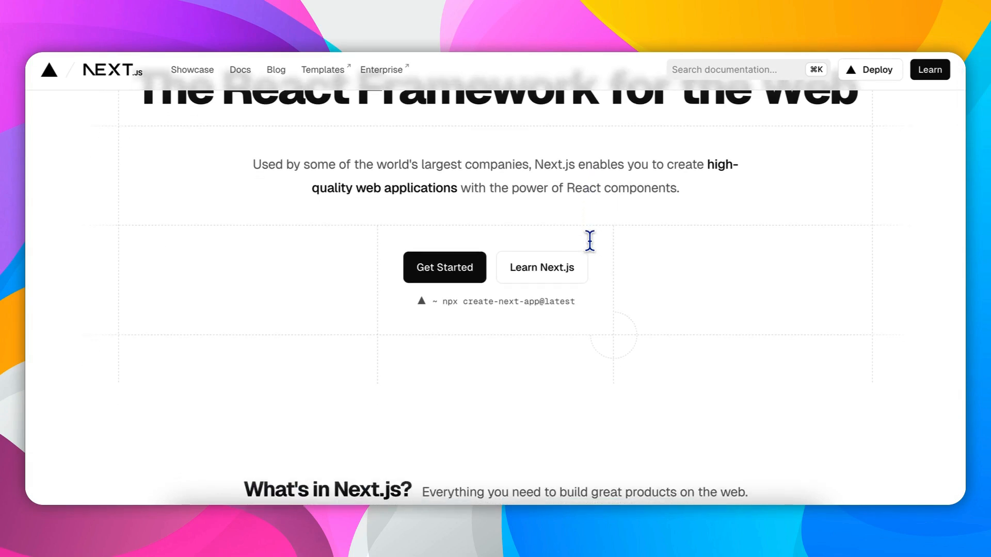
pyautogui.scroll(-3)
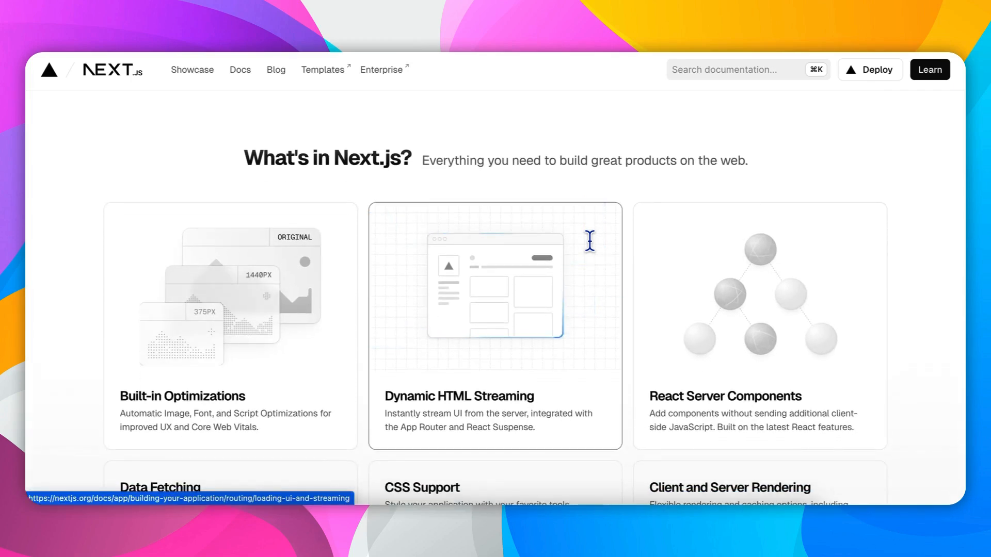
pyautogui.scroll(-3)
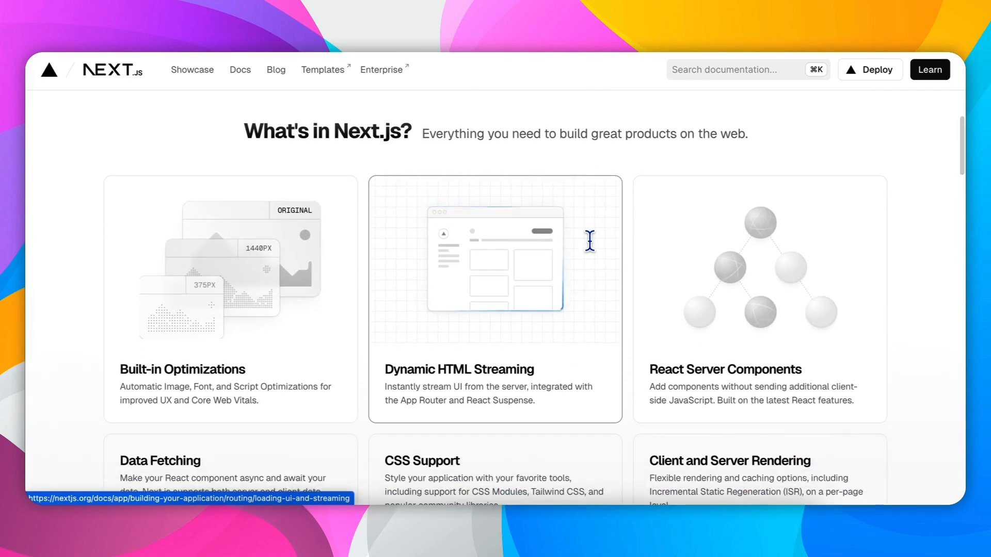
pyautogui.scroll(-3)
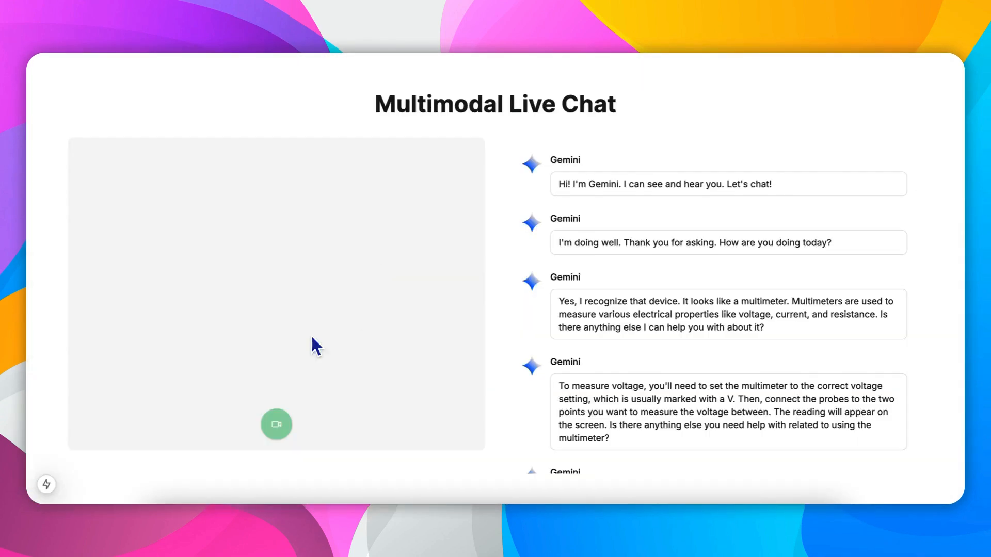
pyautogui.moveTo(380, 310)
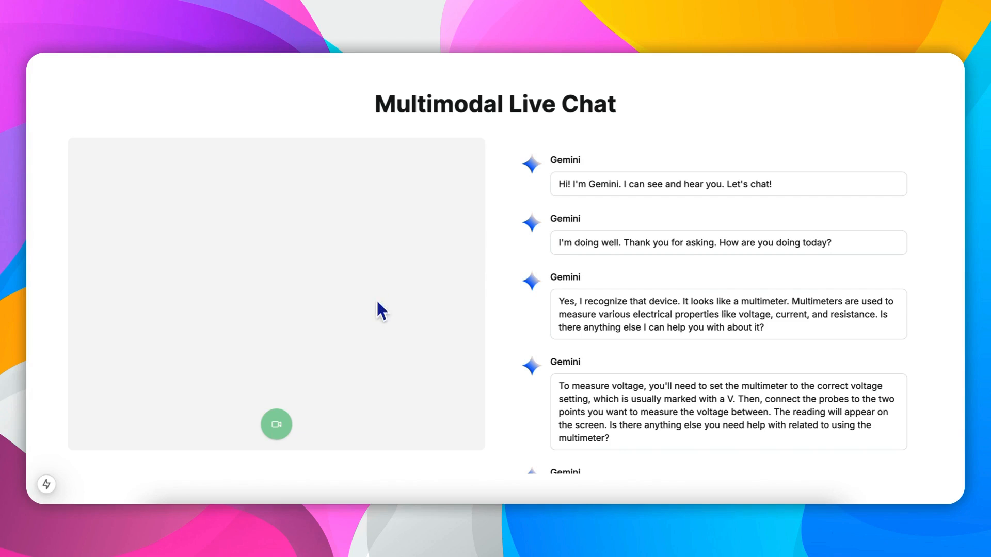
pyautogui.moveTo(200, 265)
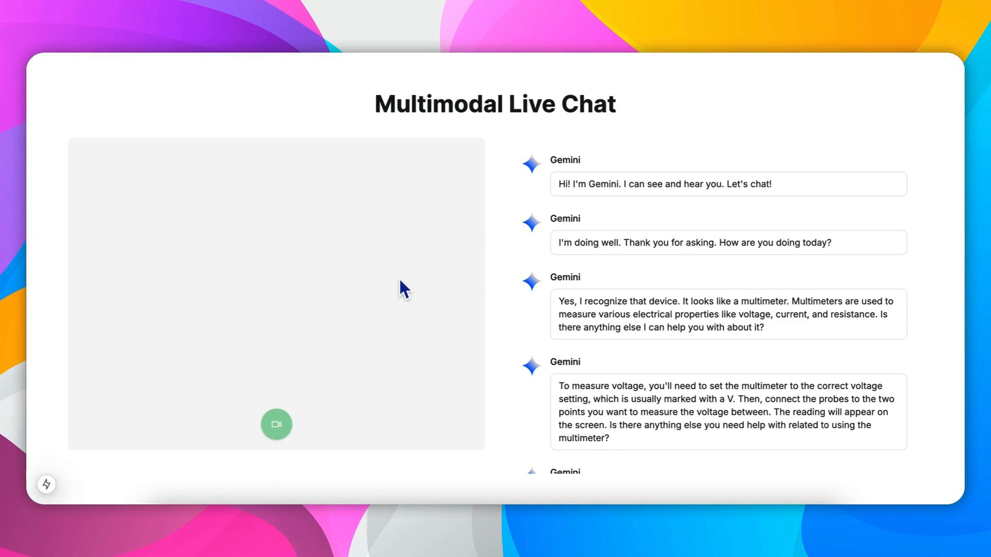
pyautogui.moveTo(297, 264)
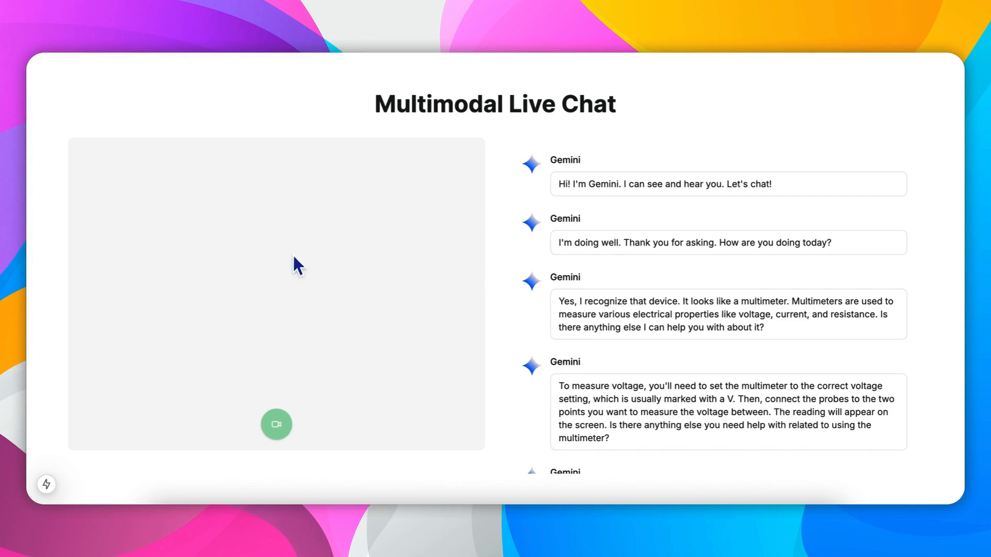
pyautogui.moveTo(337, 282)
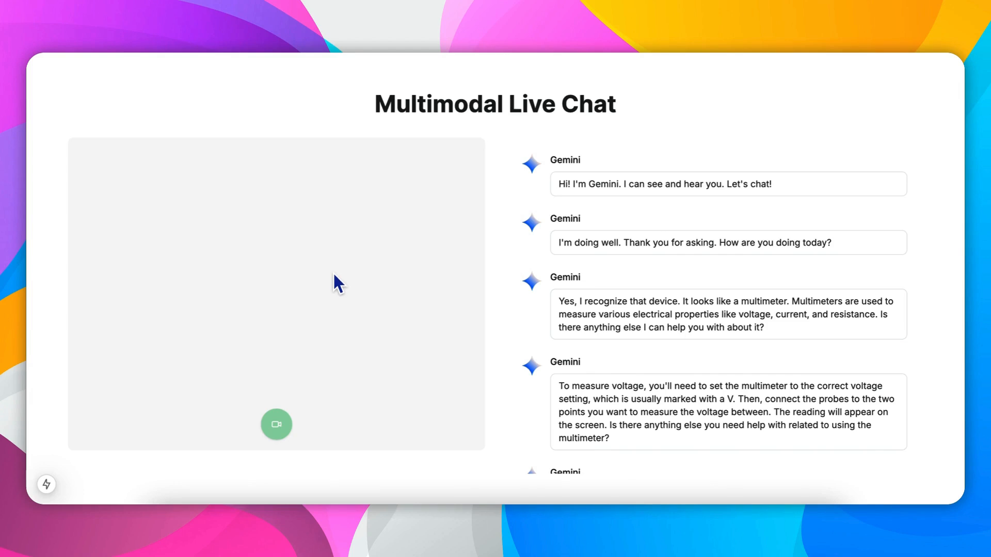
pyautogui.moveTo(358, 284)
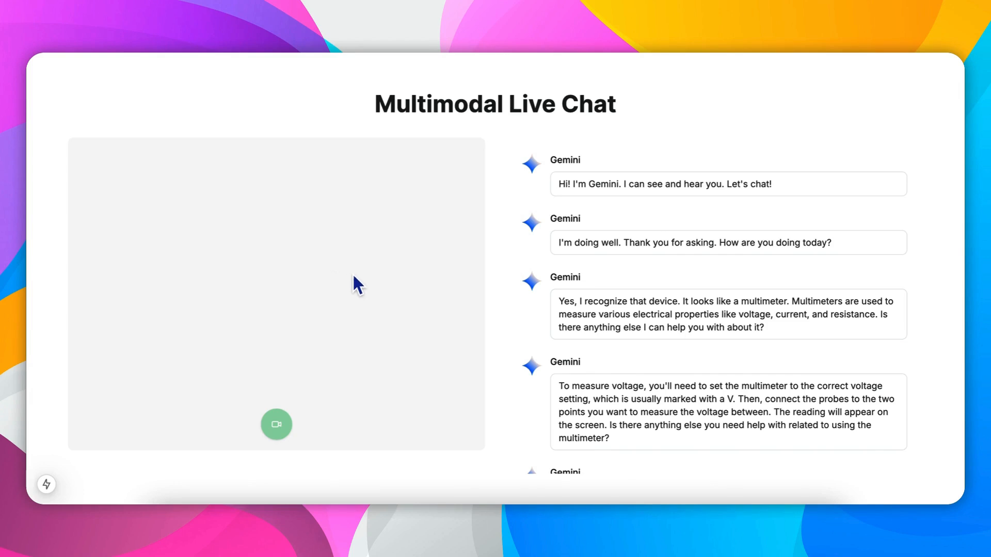
pyautogui.moveTo(369, 278)
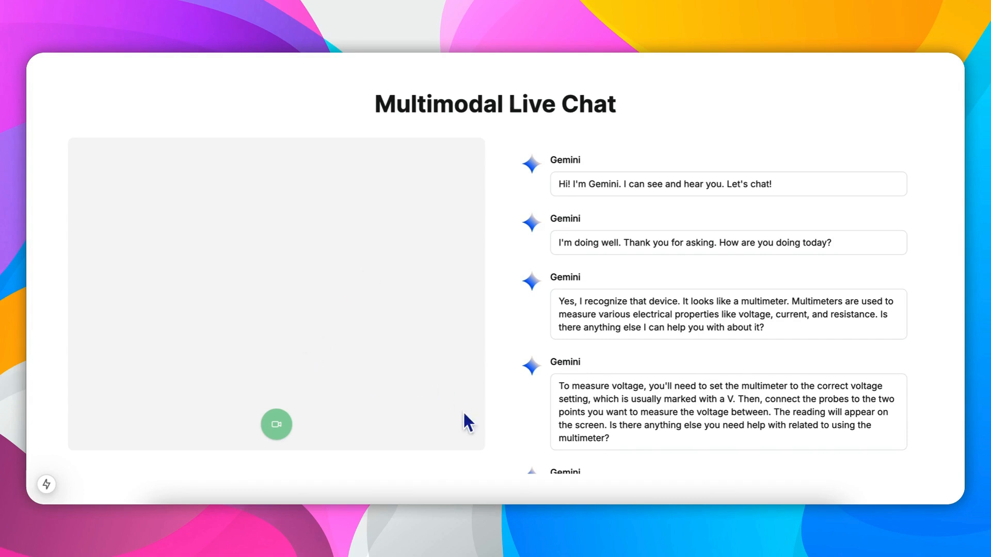
pyautogui.moveTo(450, 341)
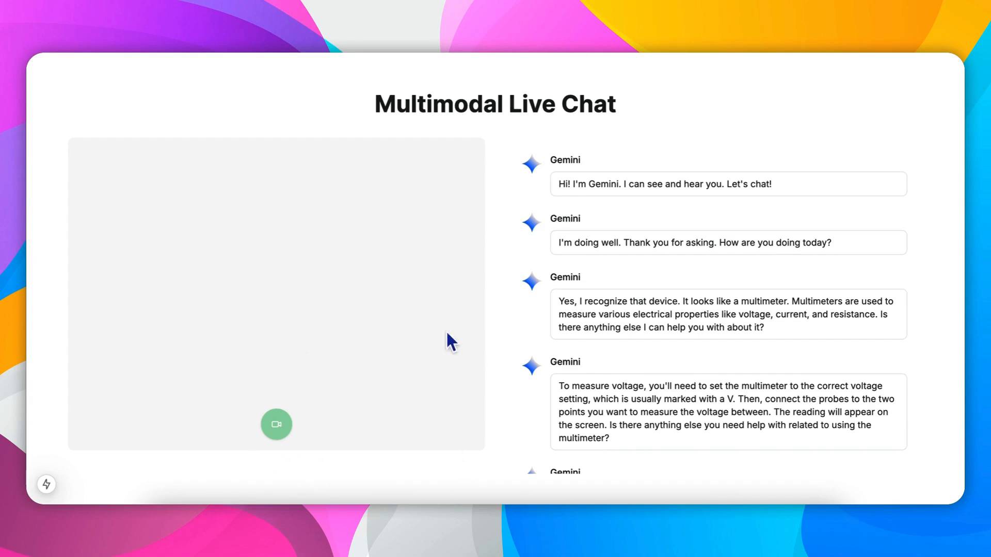
pyautogui.moveTo(240, 446)
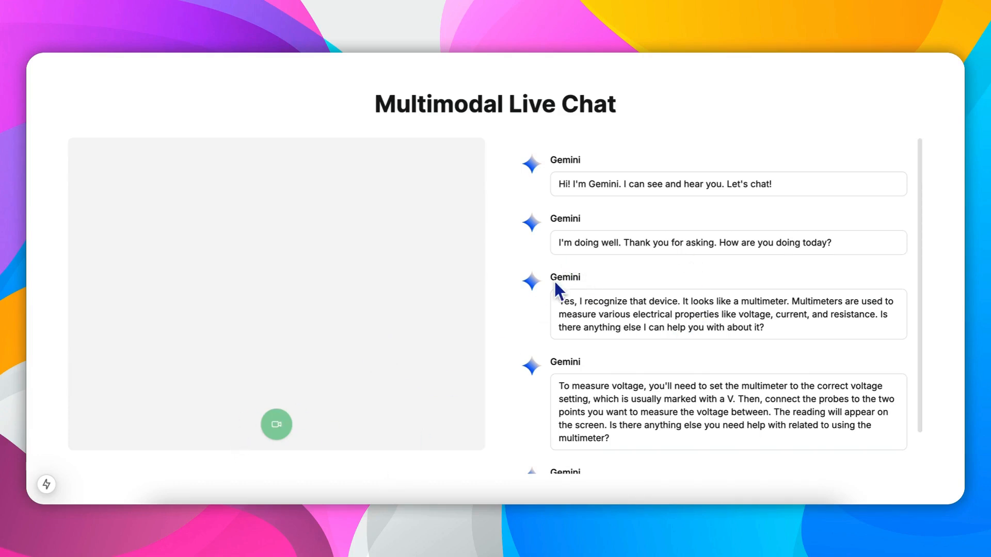
pyautogui.moveTo(733, 324)
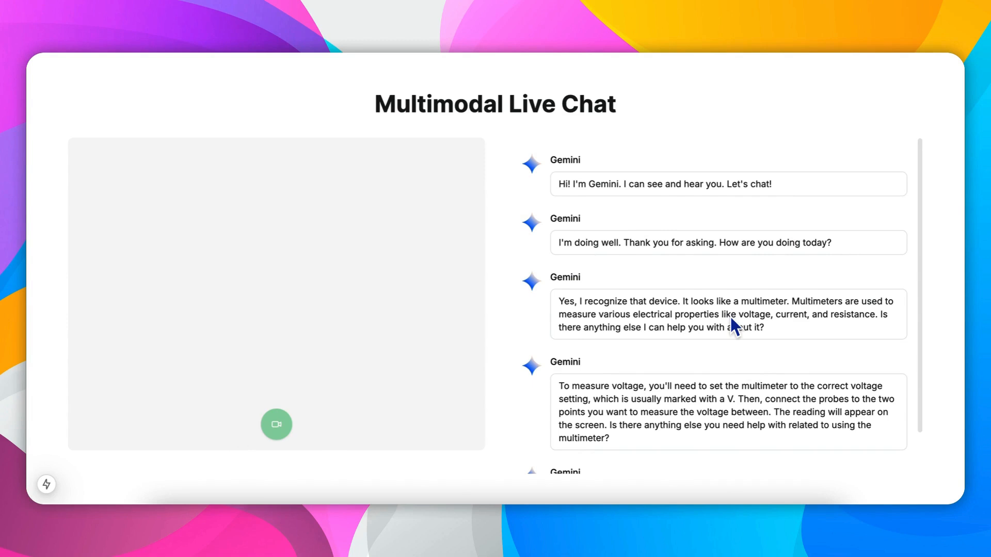
pyautogui.moveTo(447, 248)
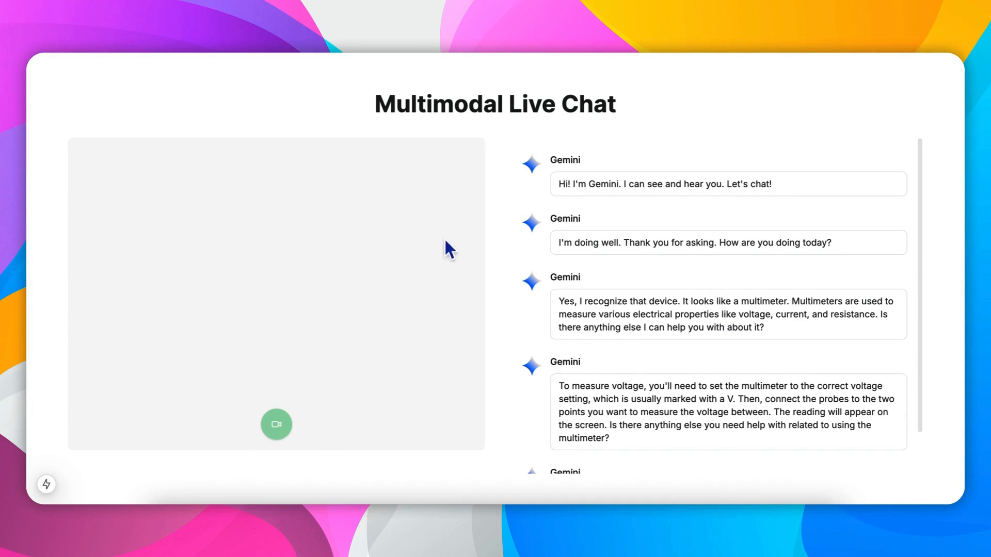
pyautogui.moveTo(718, 318)
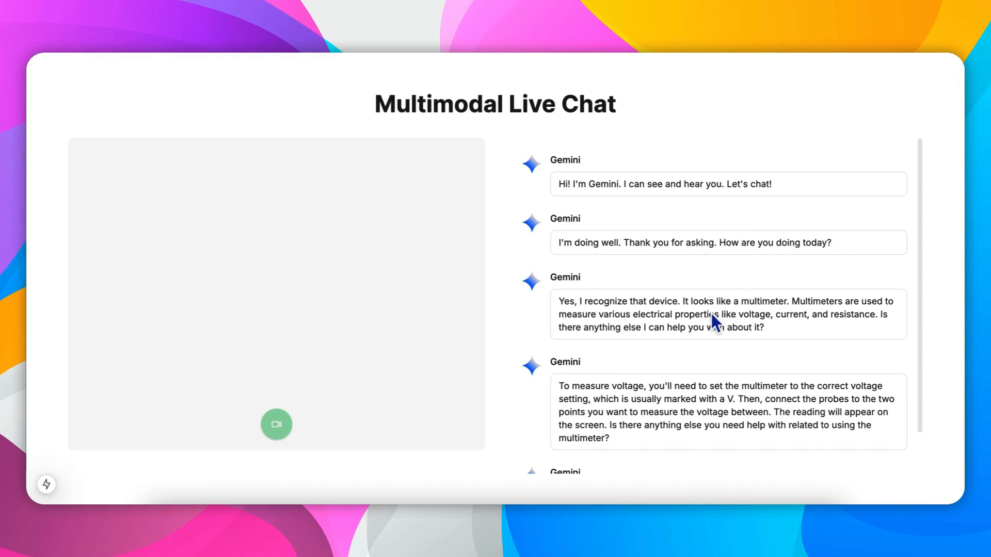
pyautogui.moveTo(683, 283)
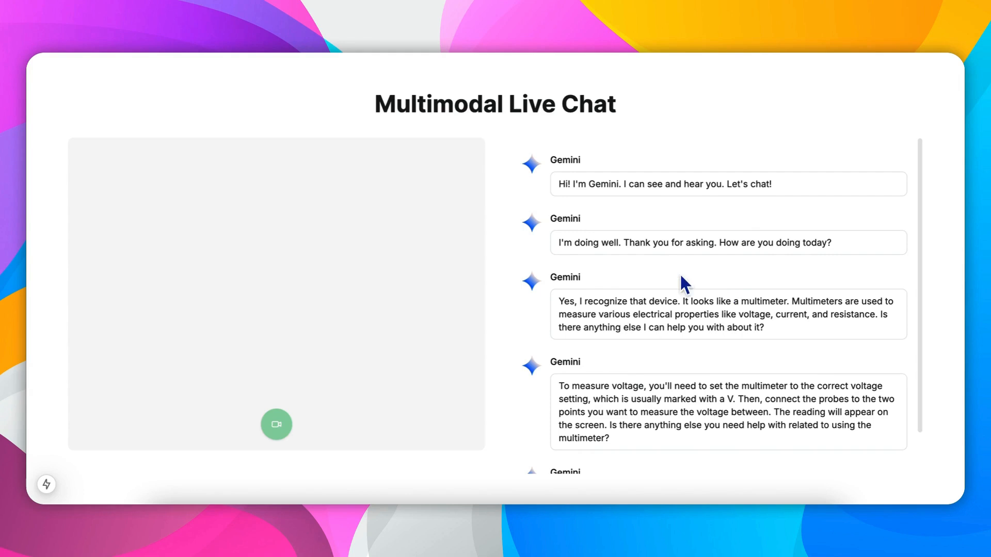
pyautogui.moveTo(712, 351)
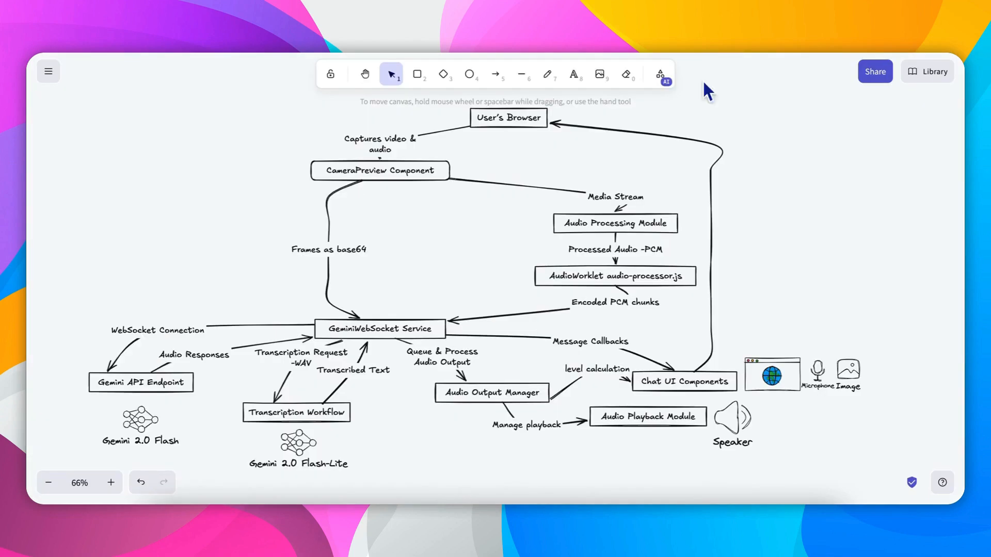
pyautogui.moveTo(799, 251)
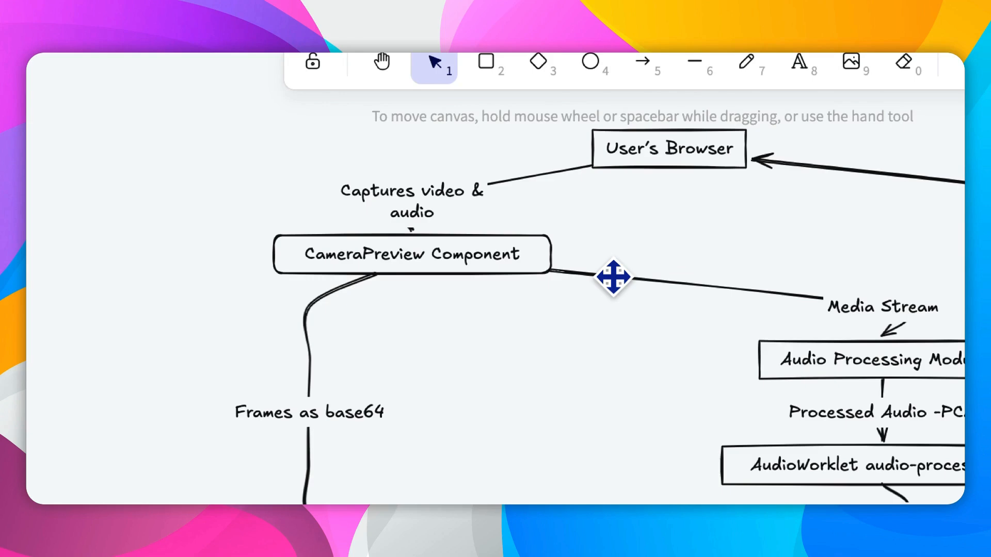
pyautogui.scroll(-3)
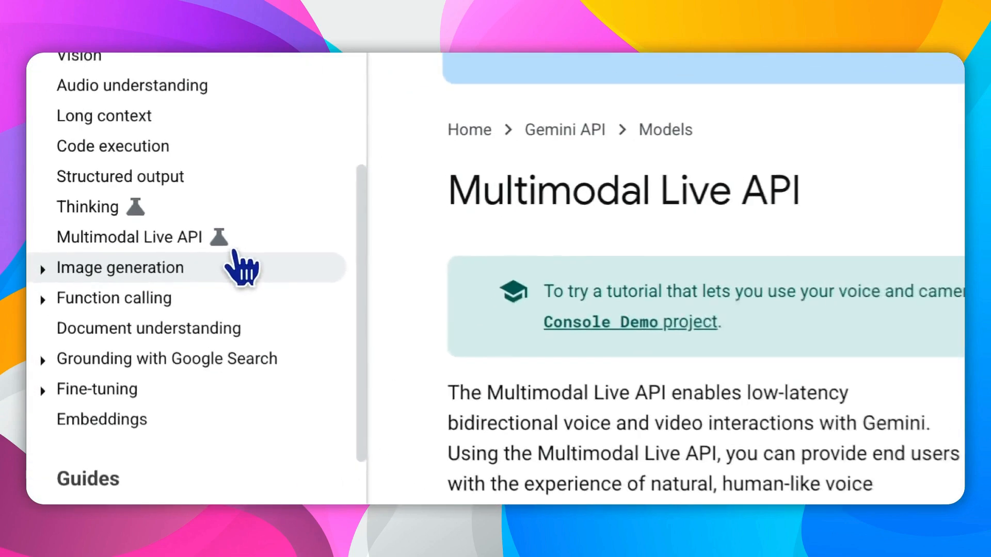
pyautogui.moveTo(224, 237)
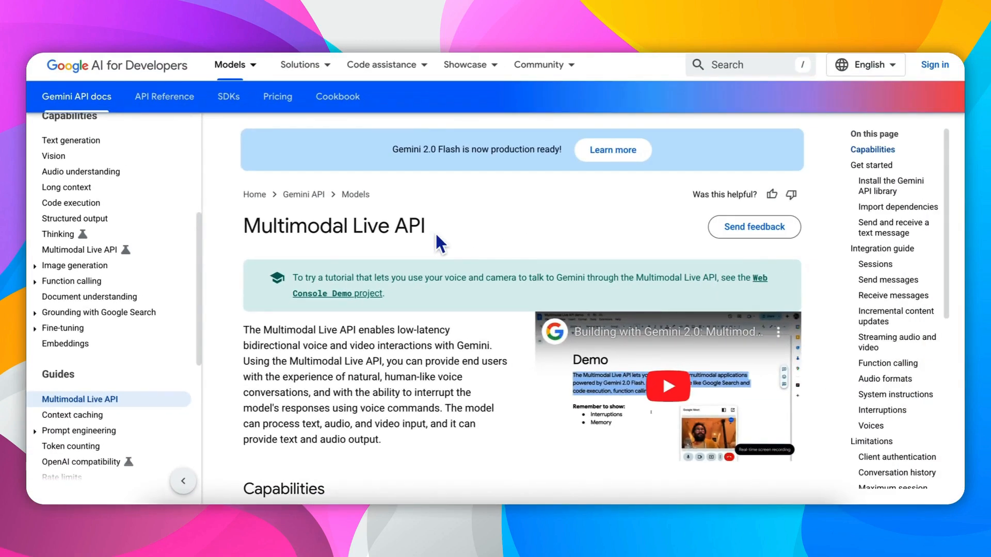
# Scroll the Multimodal Live API page down to the rate limits and session duration details
pyautogui.scroll(-3)
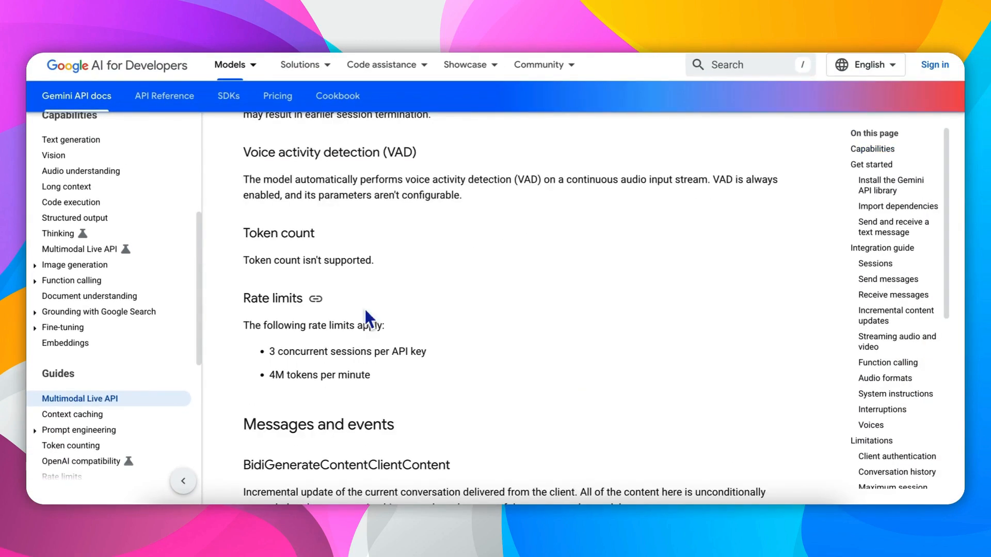
pyautogui.moveTo(268, 391)
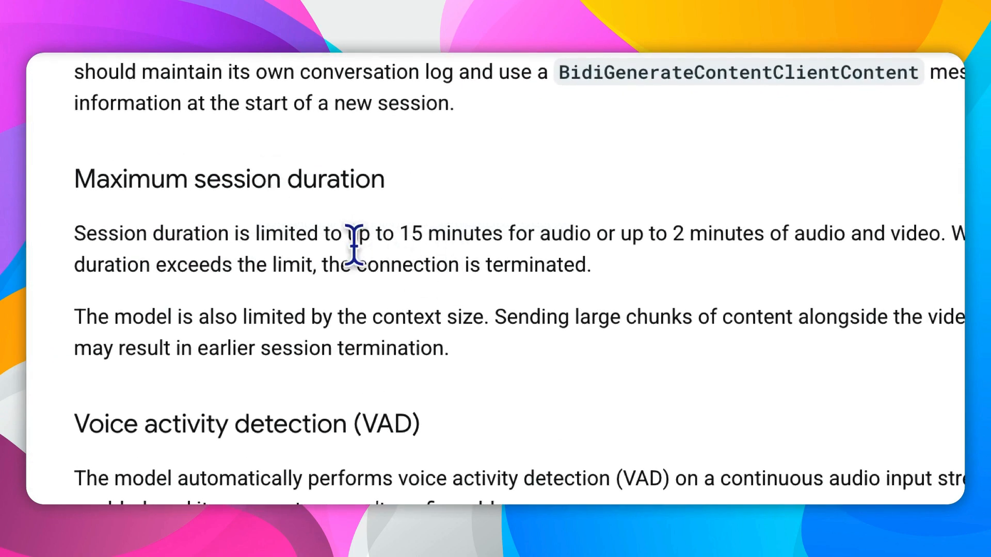
pyautogui.moveTo(495, 233)
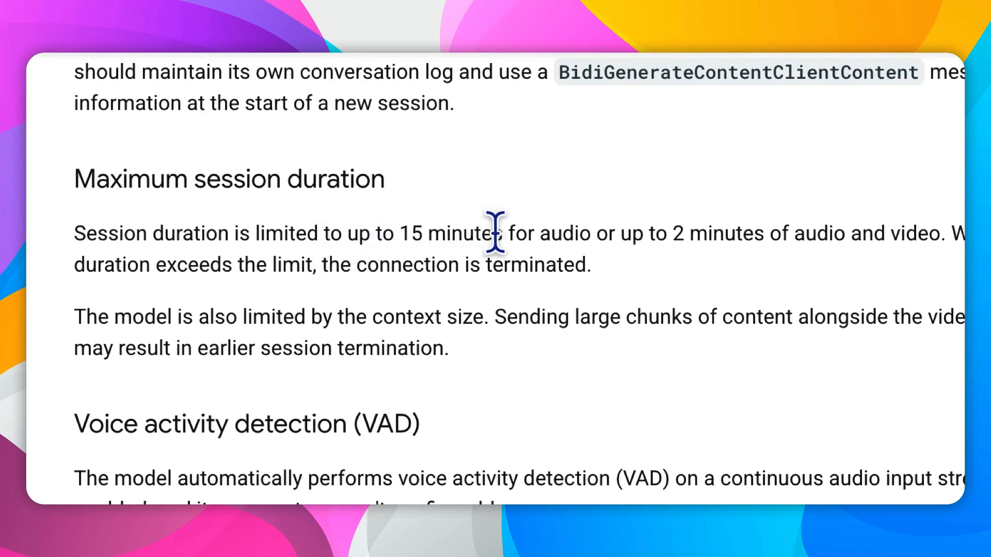
pyautogui.moveTo(654, 233)
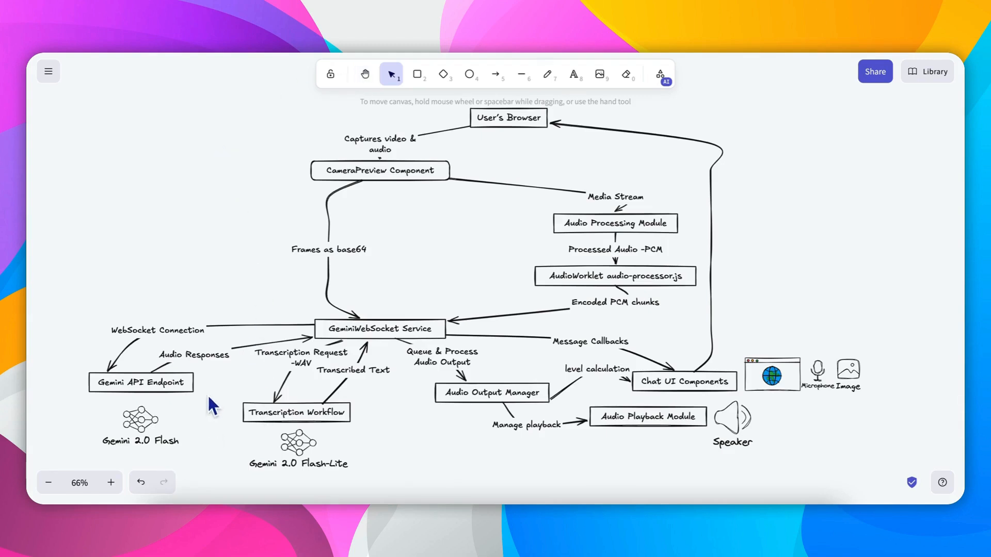
pyautogui.moveTo(225, 363)
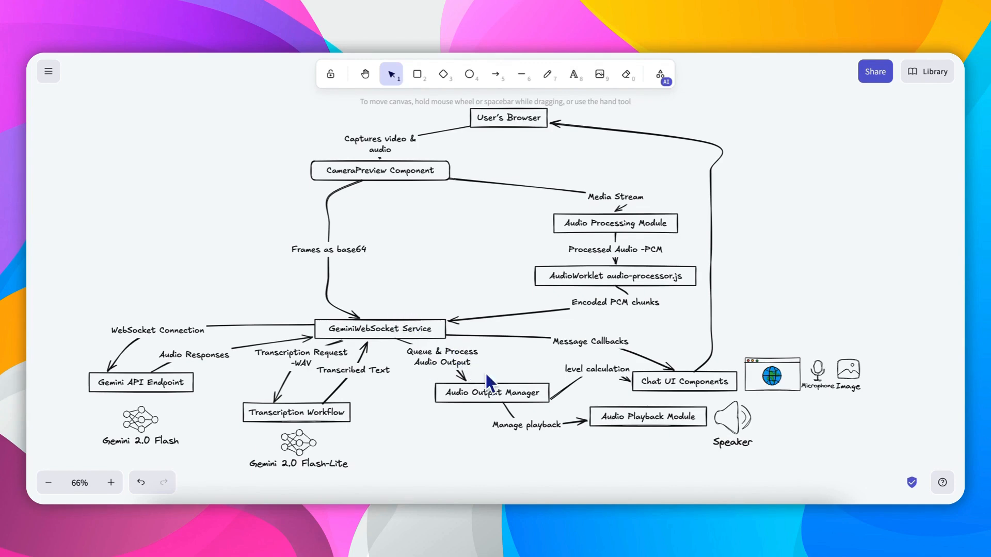
pyautogui.moveTo(458, 379)
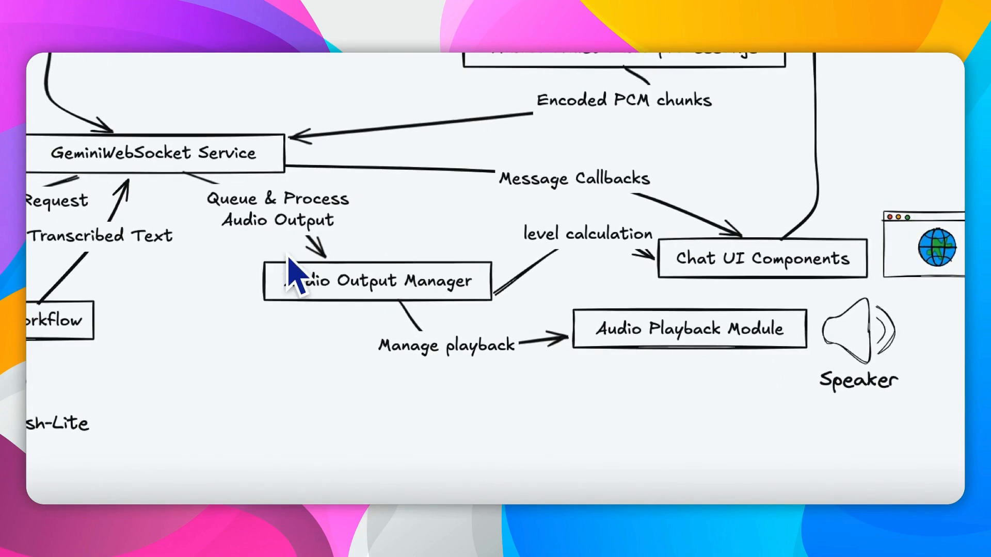
pyautogui.moveTo(374, 264)
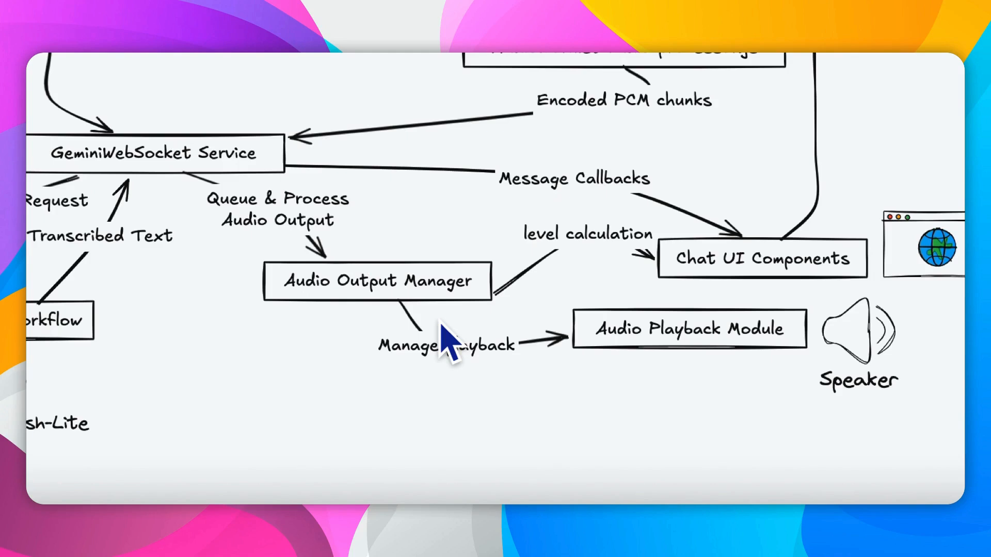
pyautogui.moveTo(632, 288)
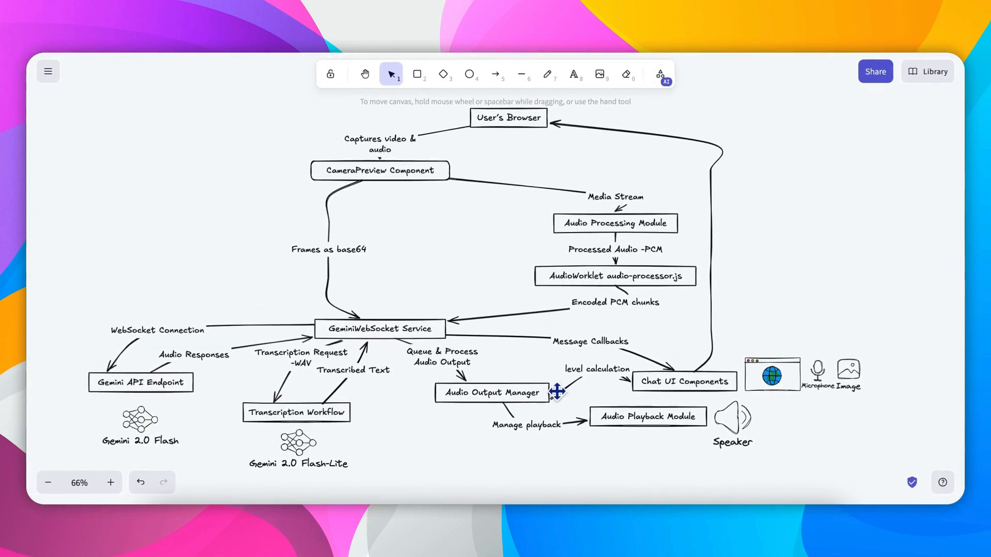
pyautogui.moveTo(298, 390)
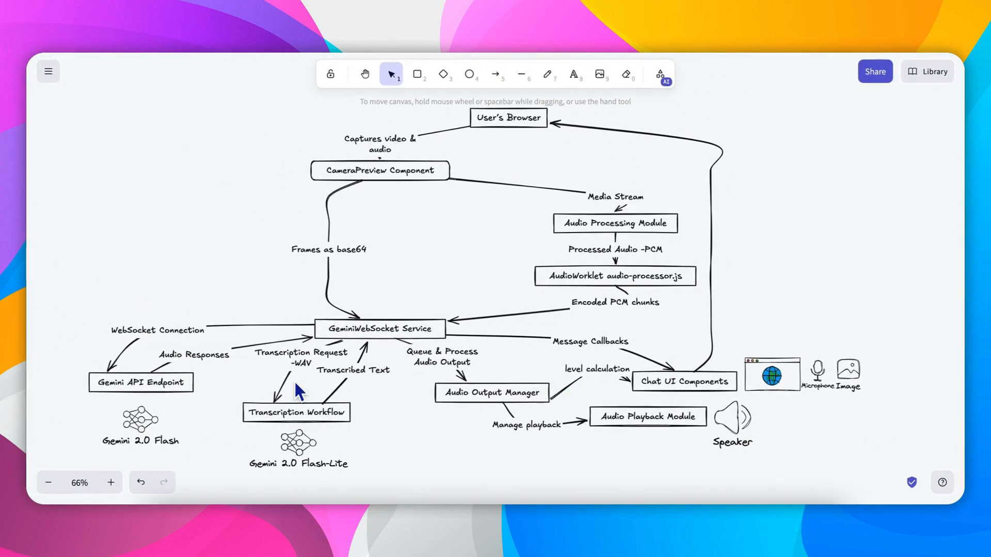
pyautogui.moveTo(343, 315)
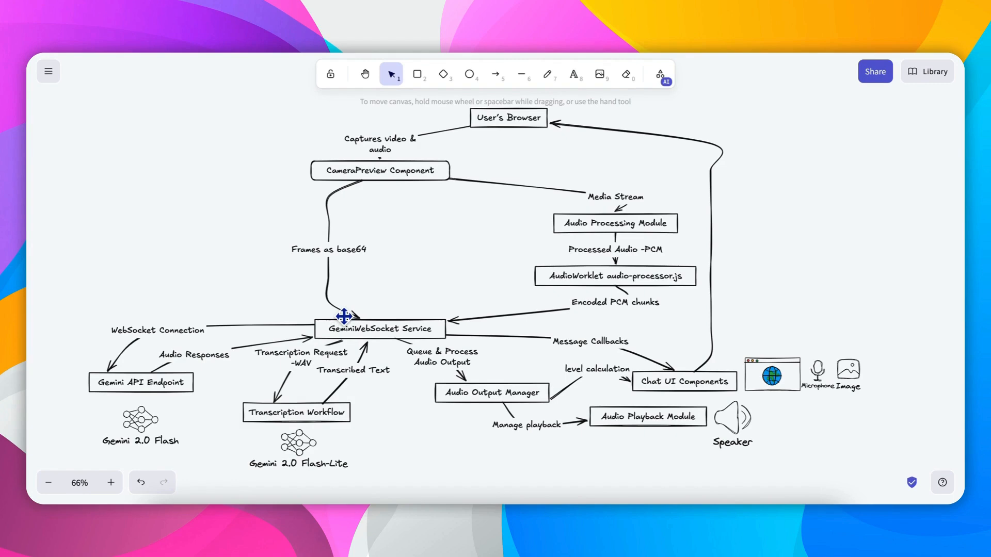
pyautogui.moveTo(731, 180)
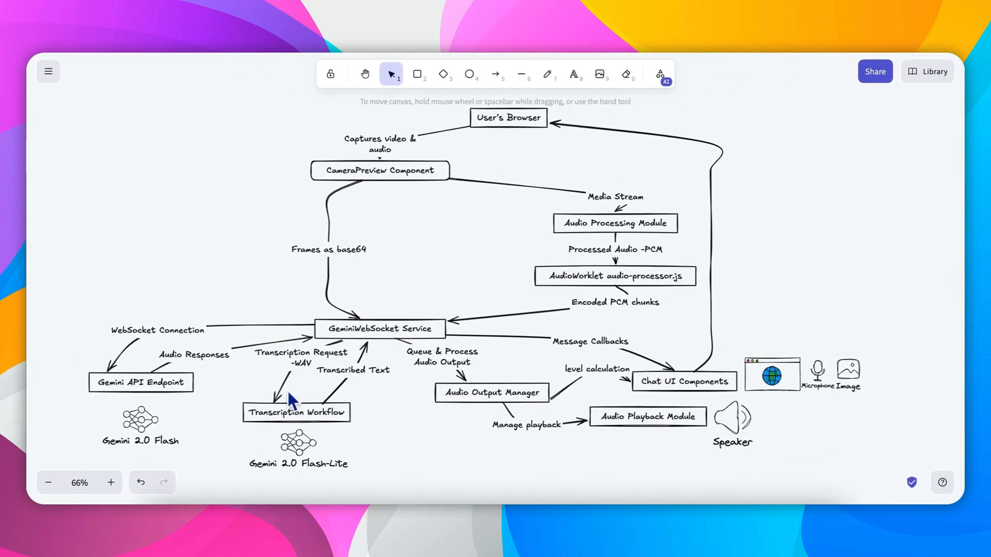
pyautogui.moveTo(325, 406)
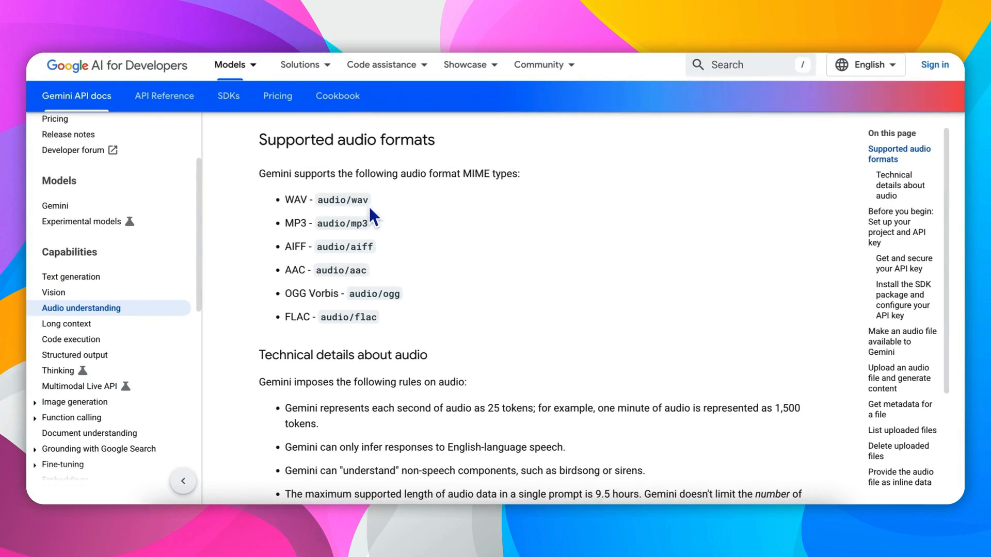
pyautogui.moveTo(406, 264)
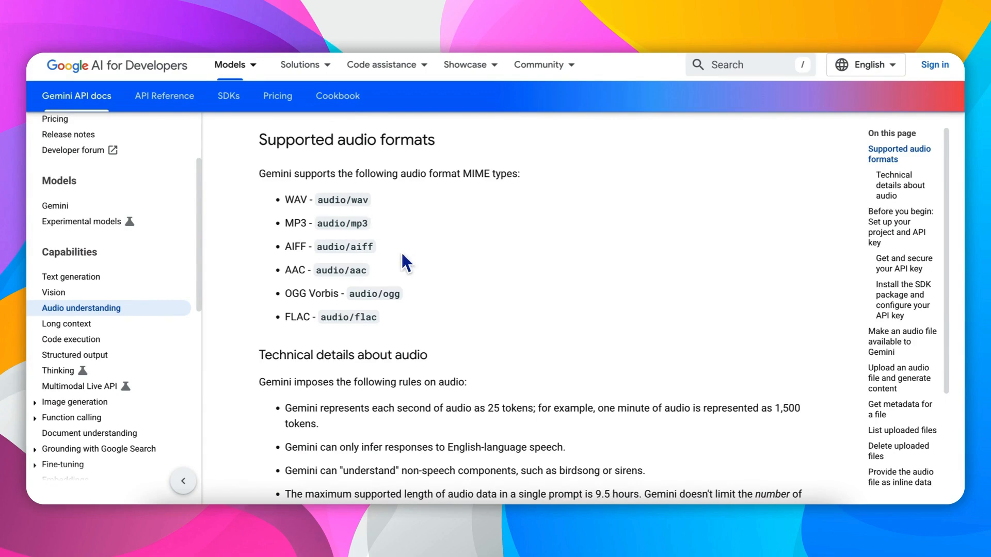
pyautogui.moveTo(458, 259)
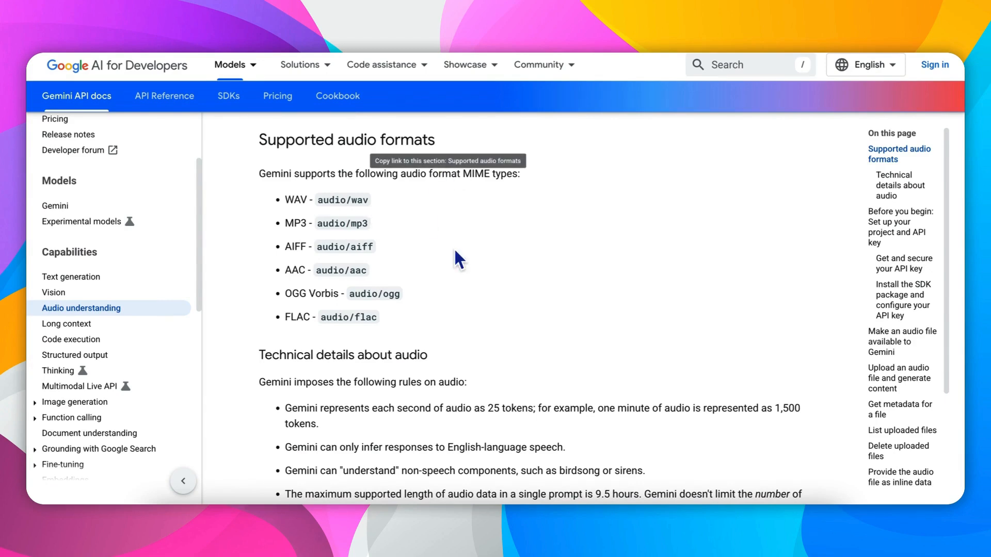
pyautogui.moveTo(288, 174)
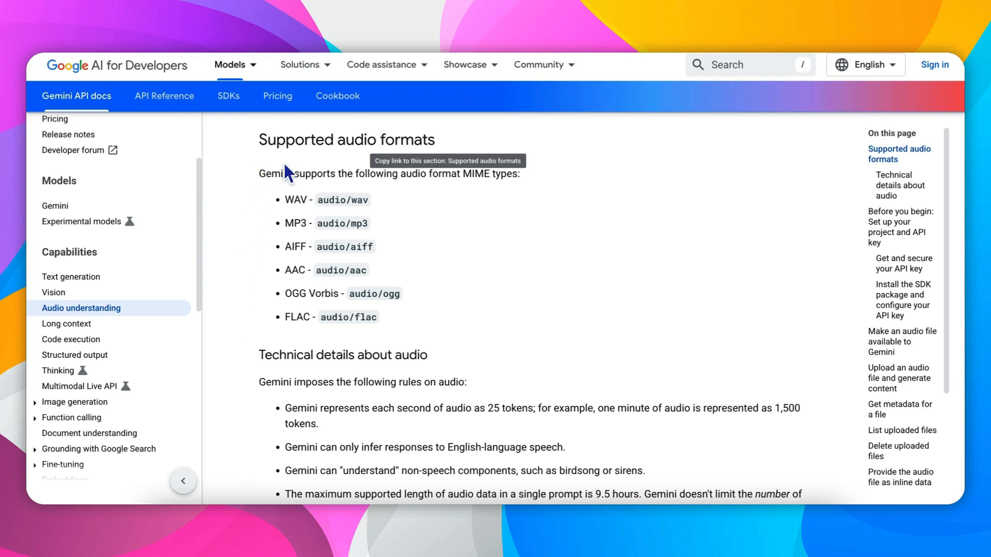
pyautogui.moveTo(420, 314)
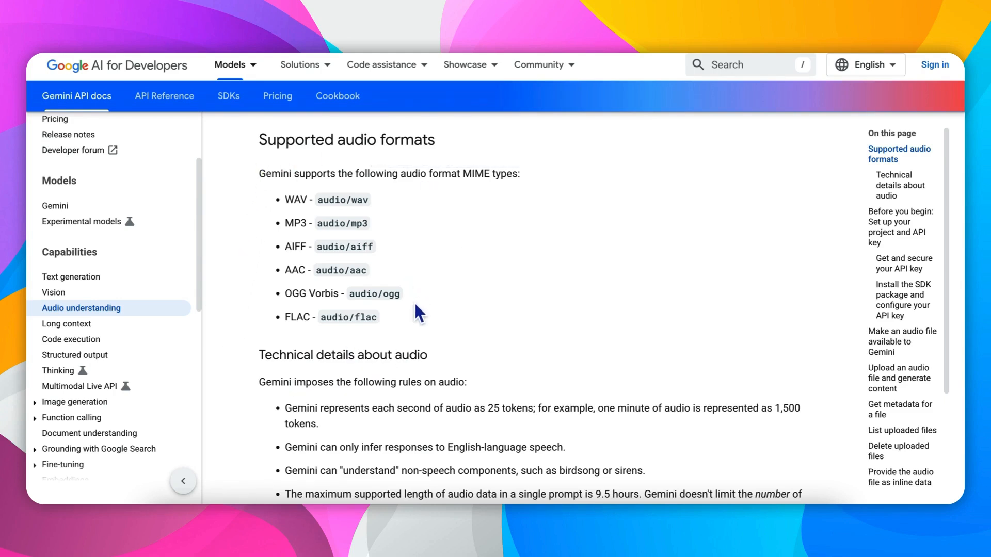
pyautogui.moveTo(416, 248)
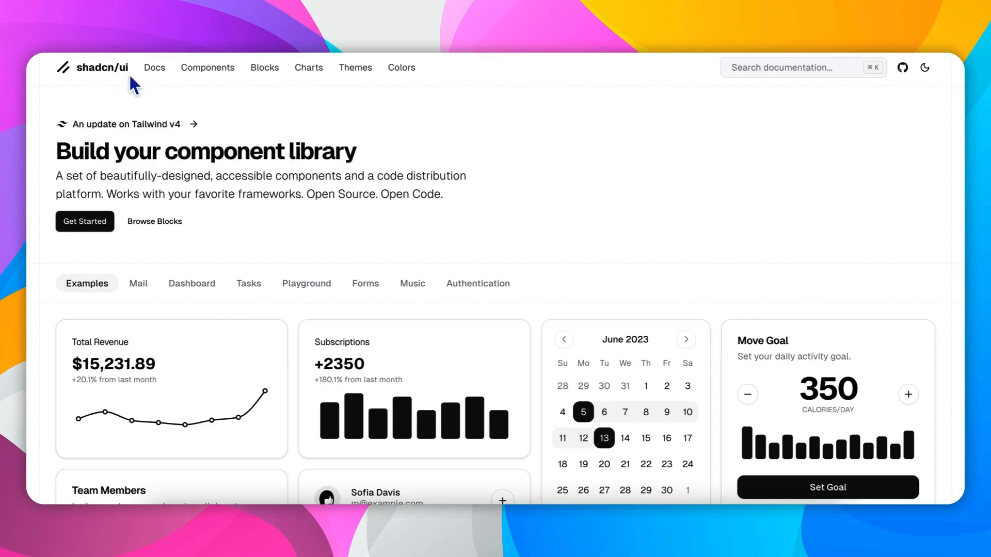
pyautogui.moveTo(222, 319)
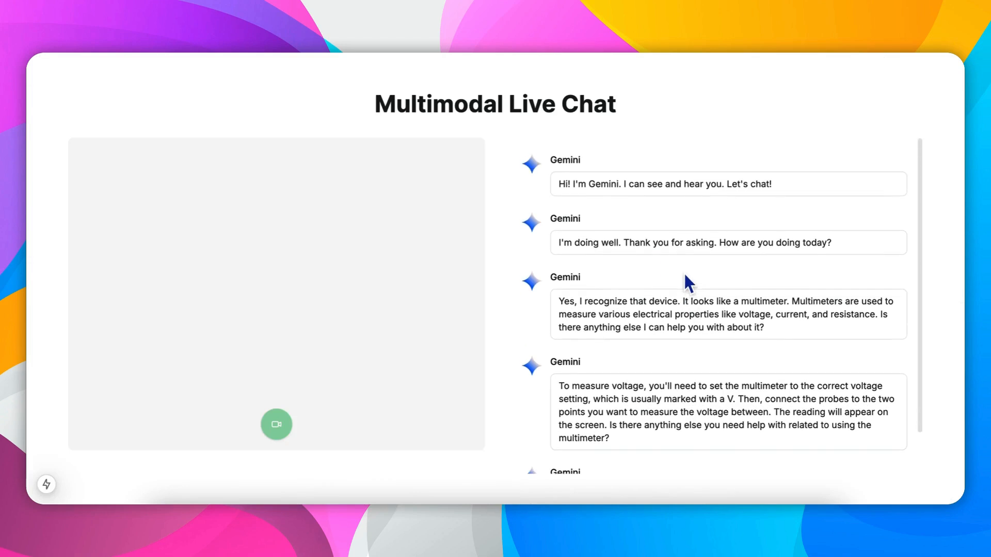
pyautogui.moveTo(749, 264)
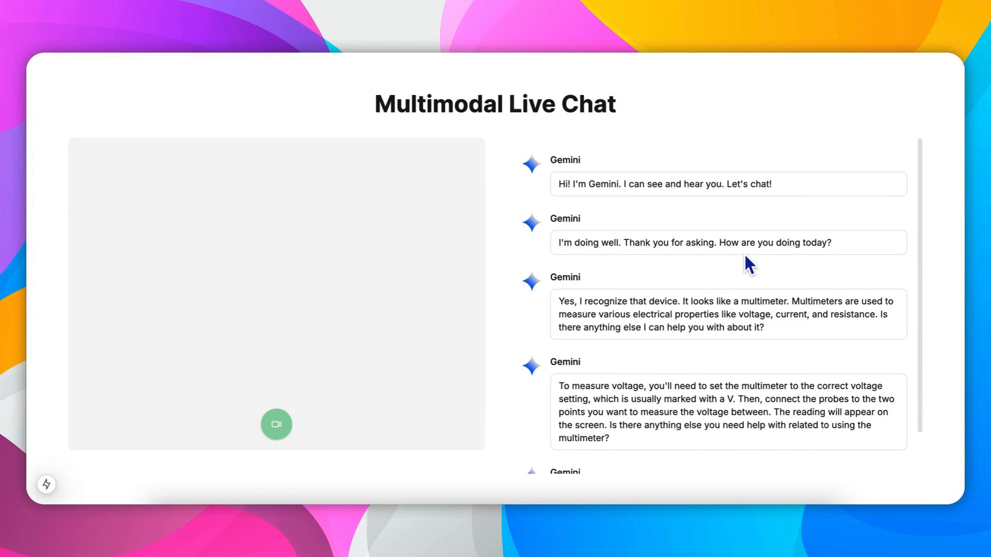
pyautogui.click(276, 425)
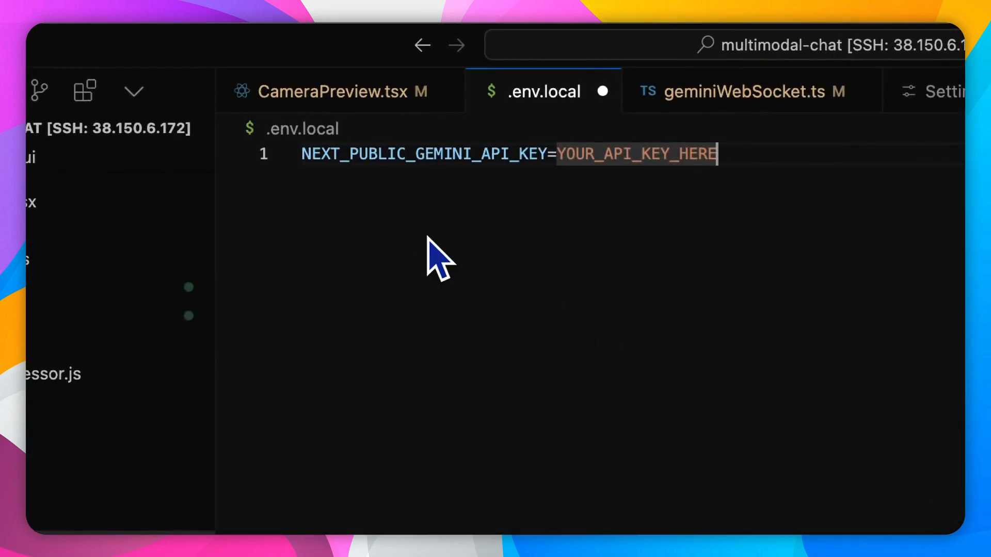
pyautogui.moveTo(499, 215)
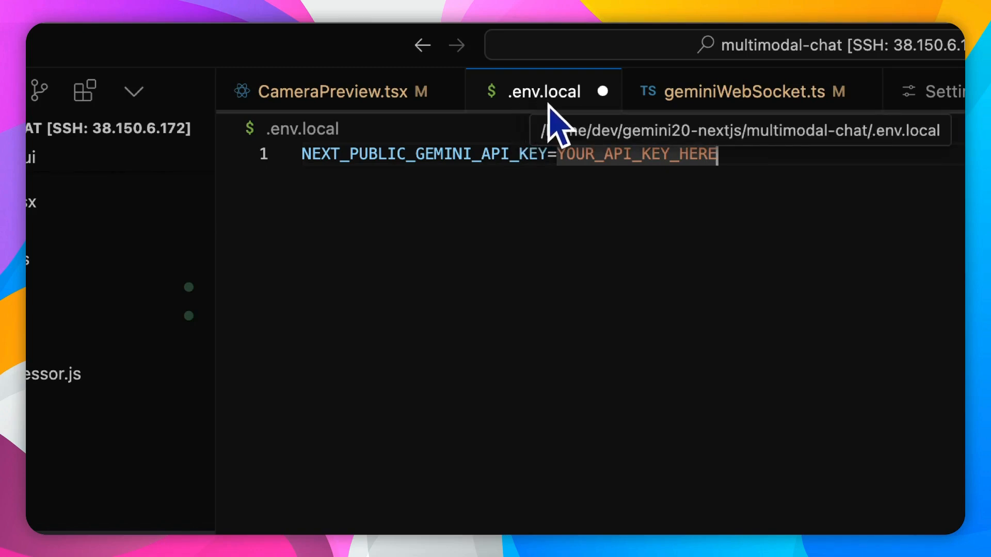
pyautogui.moveTo(431, 369)
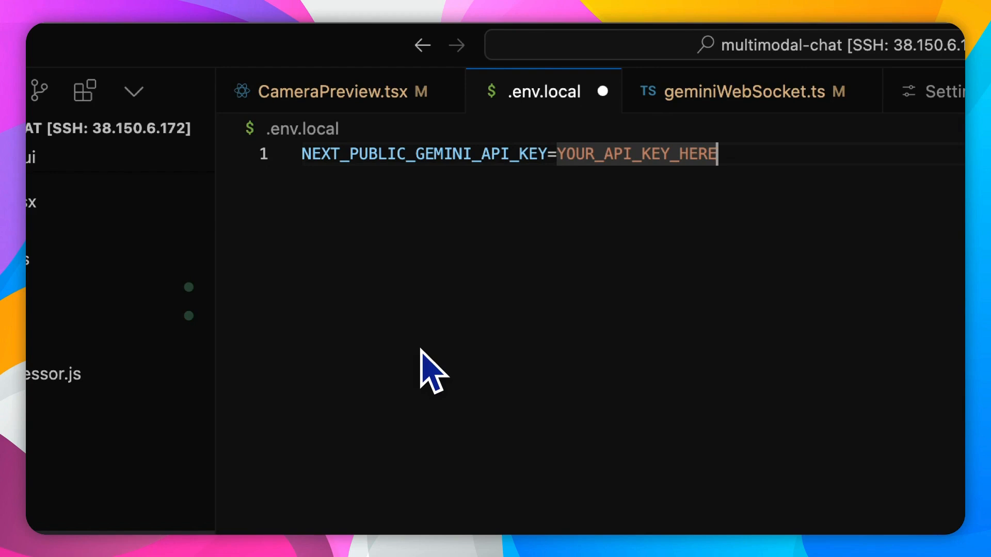
pyautogui.moveTo(667, 253)
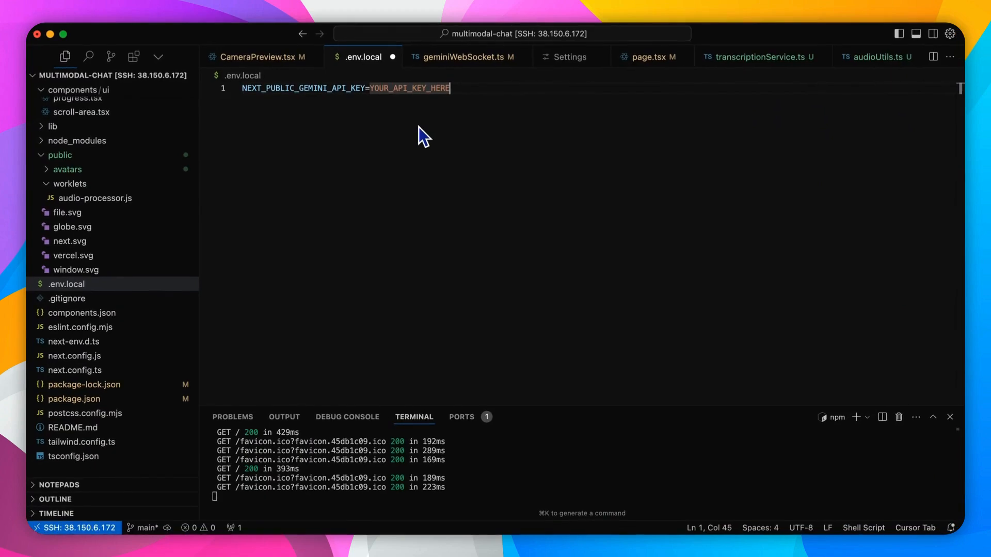
# Switch to the .env.local tab showing the NEXT_PUBLIC_GEMINI_API_KEY placeholder
pyautogui.click(467, 57)
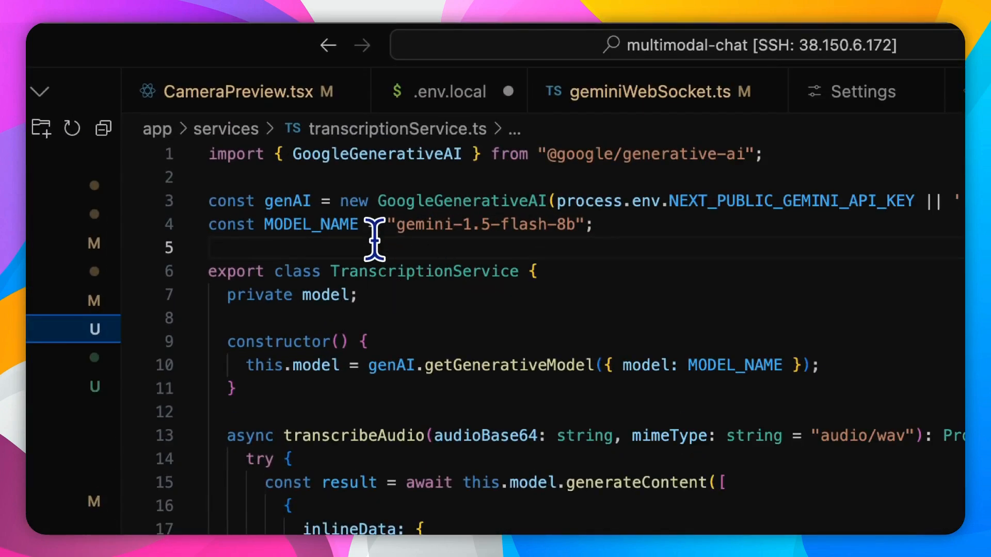
pyautogui.moveTo(512, 228)
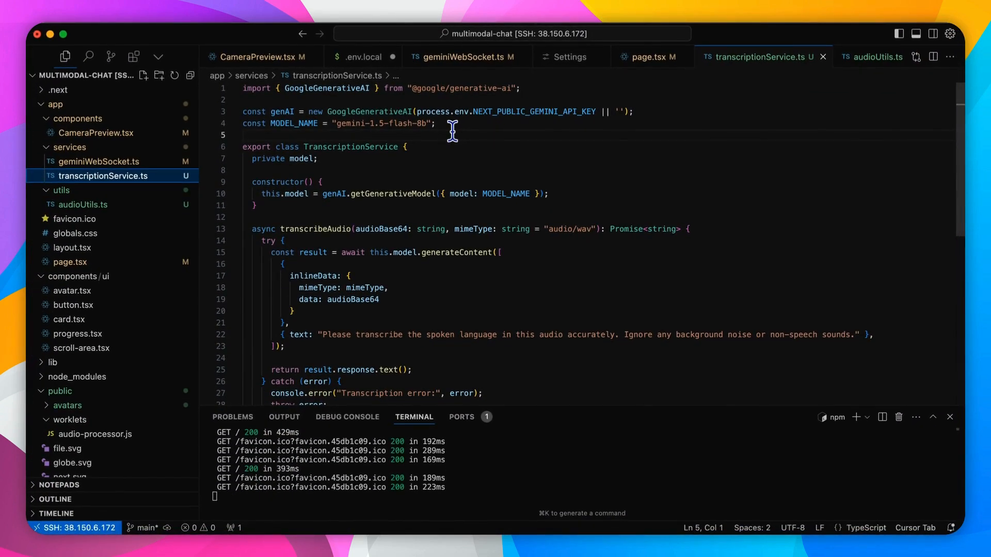
# Show transcriptionService.ts with its gemini-1.5-flash-8b transcription model setup
pyautogui.click(259, 57)
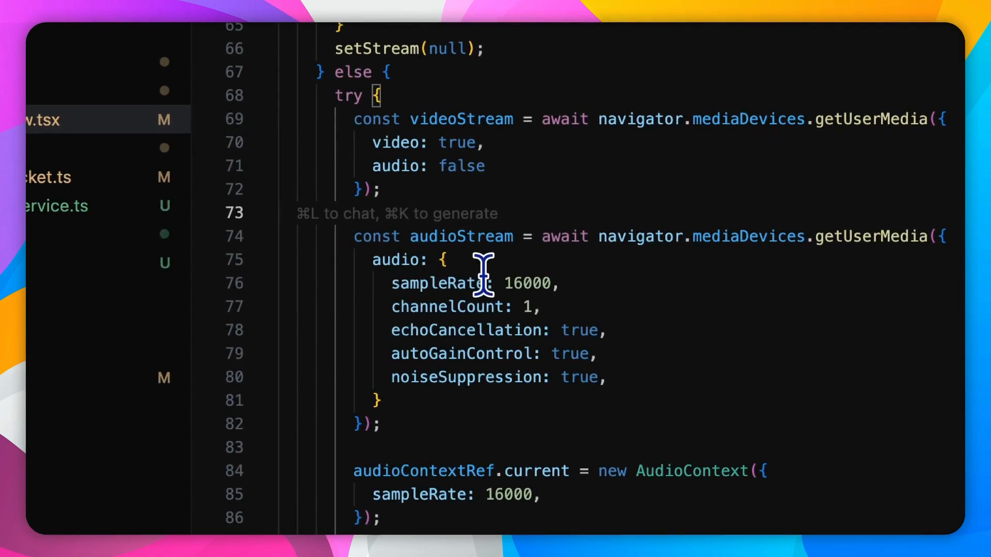
pyautogui.moveTo(565, 288)
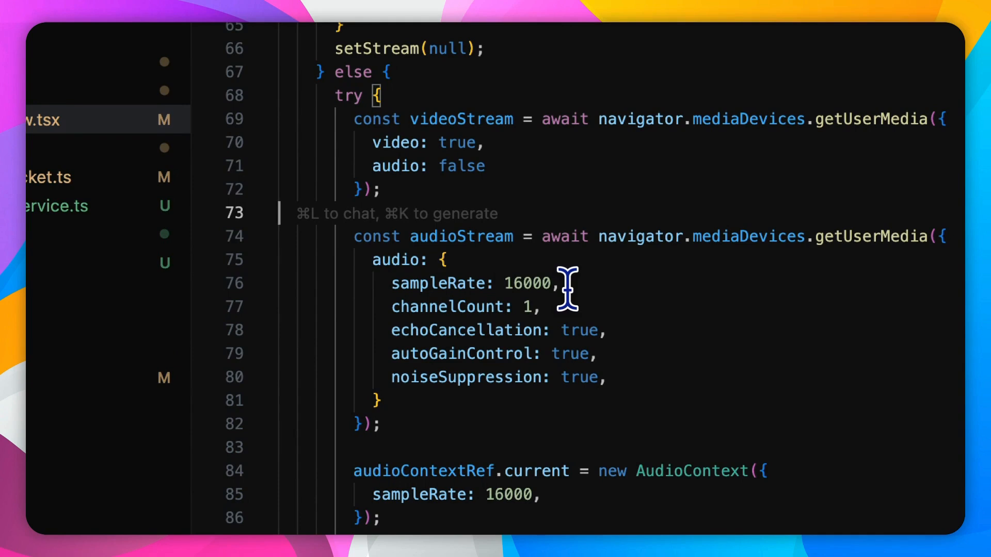
pyautogui.moveTo(582, 291)
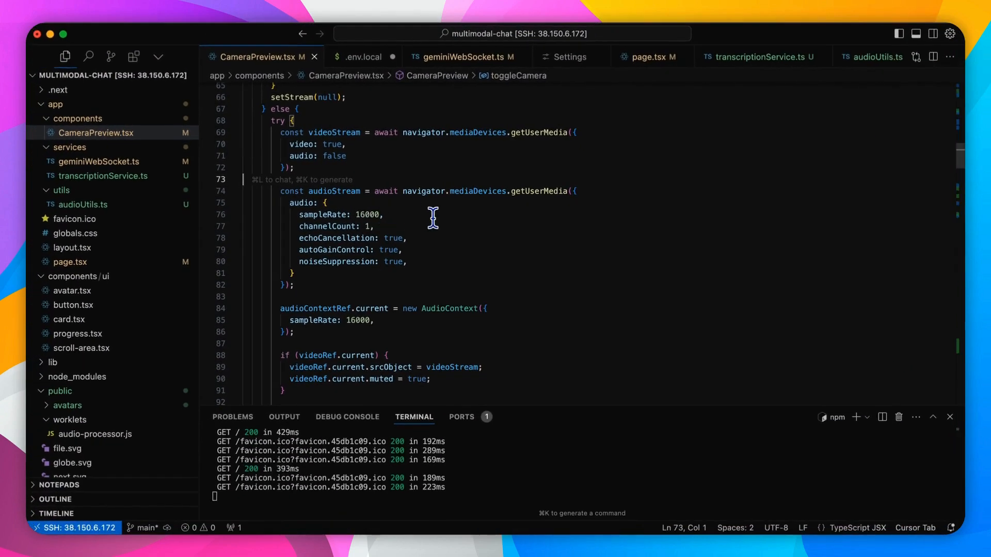
# Bring up geminiWebSocket.ts at its constructor with the 24000 Hz playback AudioContext
pyautogui.click(462, 57)
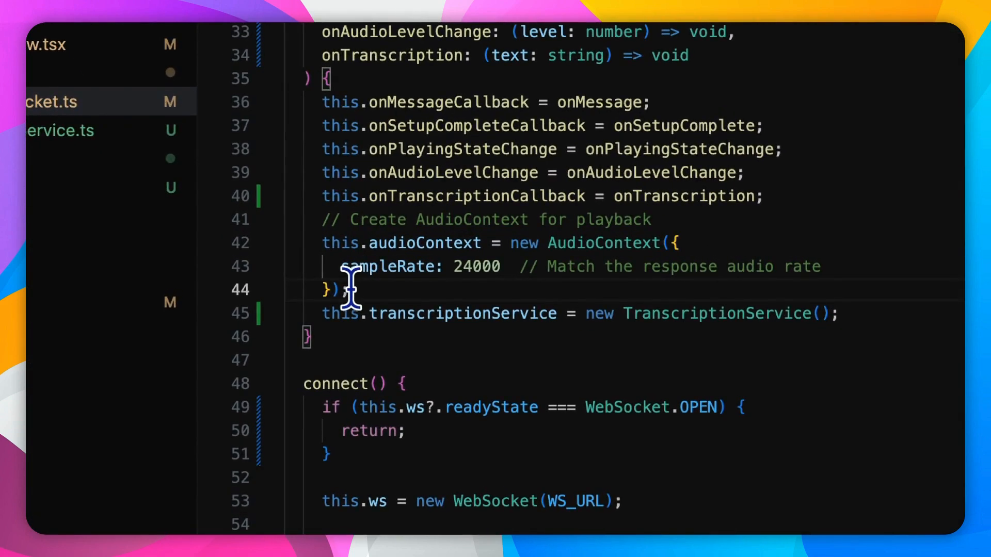
pyautogui.moveTo(577, 298)
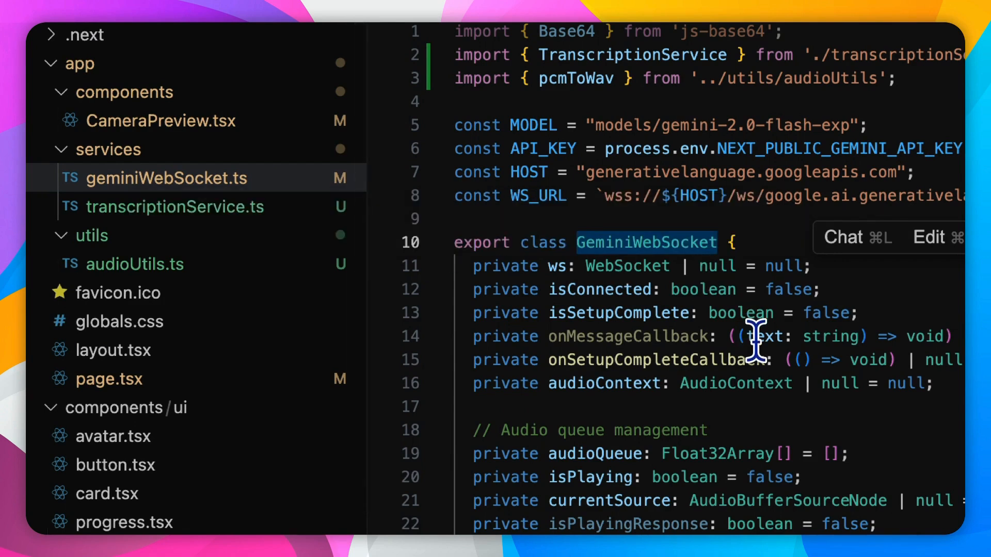
pyautogui.moveTo(755, 335)
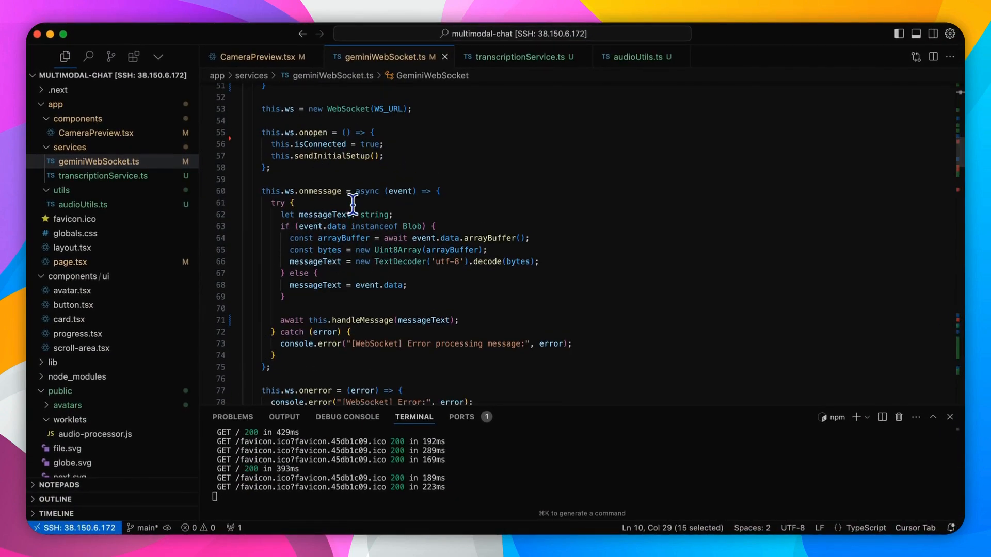
# Scroll geminiWebSocket.ts down through connect() with its onopen and onmessage handlers
pyautogui.scroll(-3)
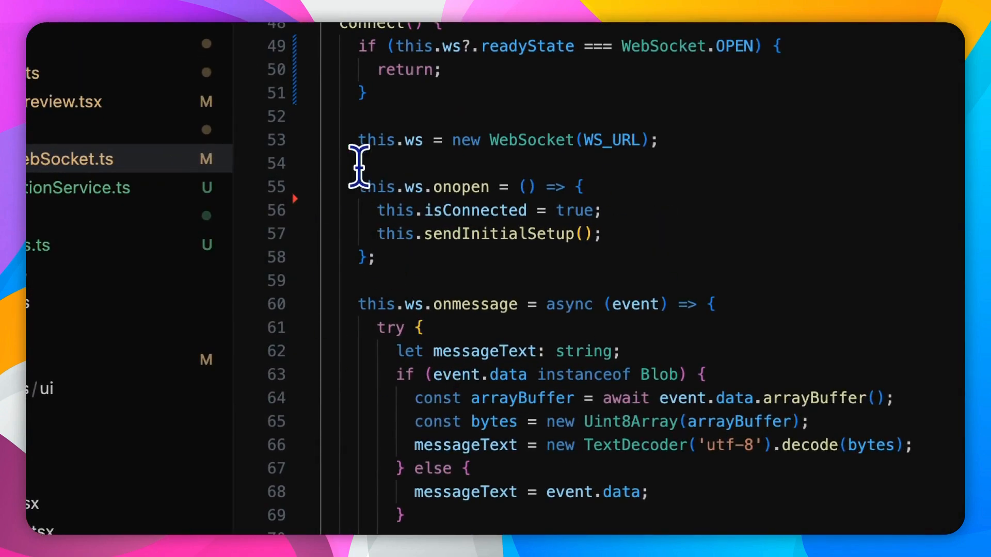
pyautogui.moveTo(359, 390)
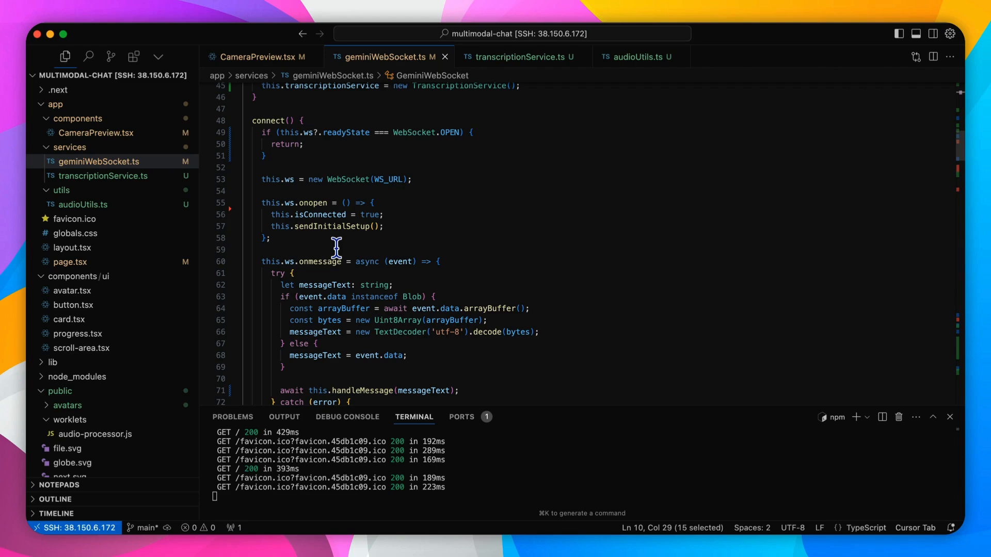
pyautogui.scroll(-3)
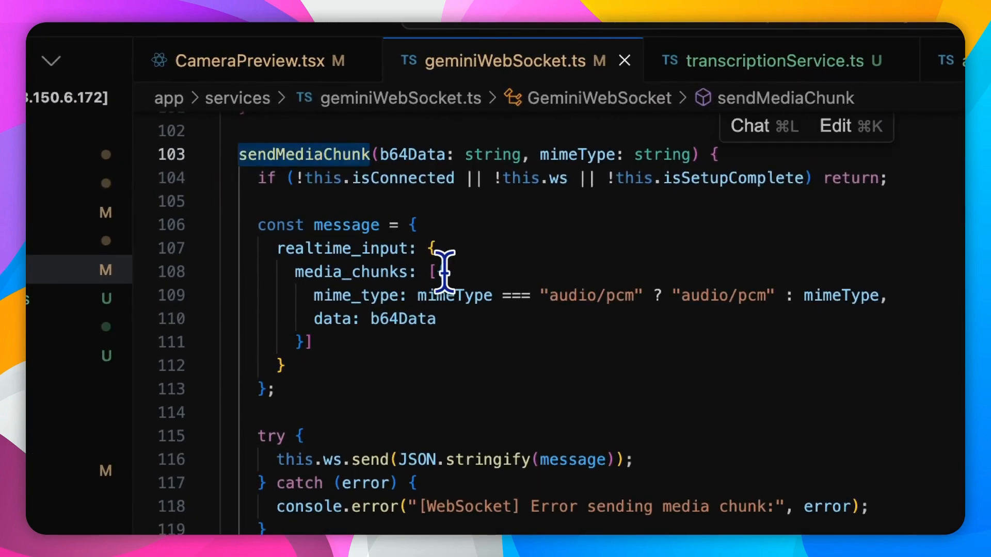
pyautogui.moveTo(585, 366)
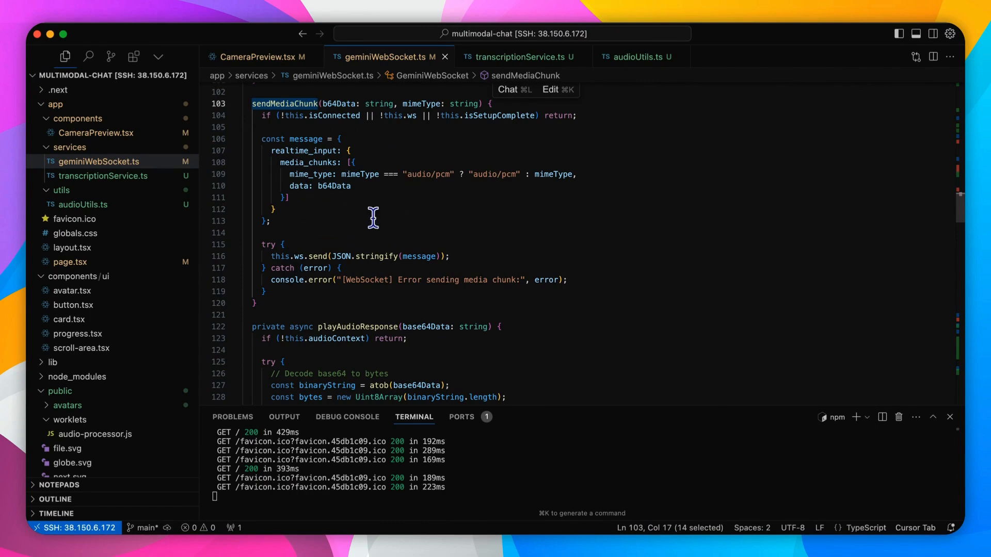
pyautogui.moveTo(343, 175)
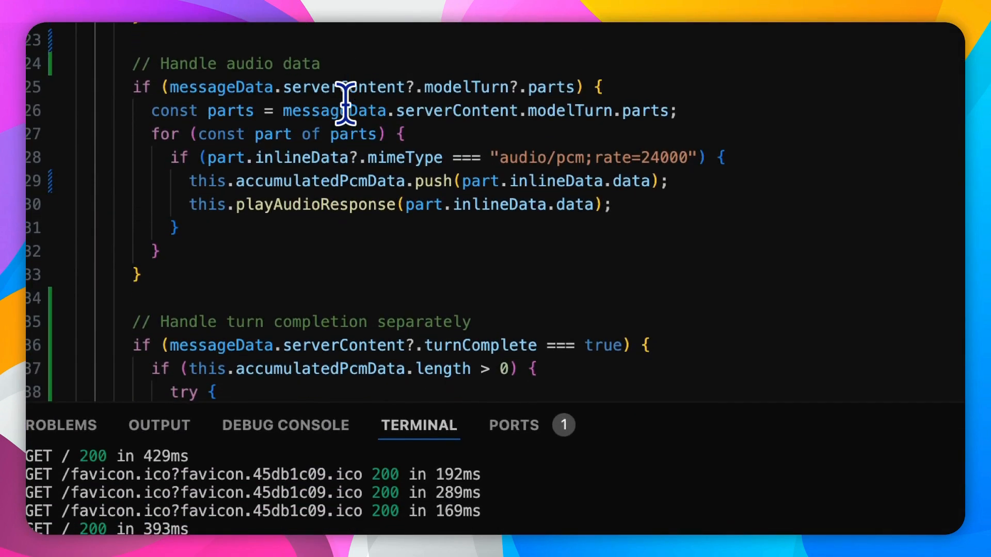
pyautogui.moveTo(517, 158)
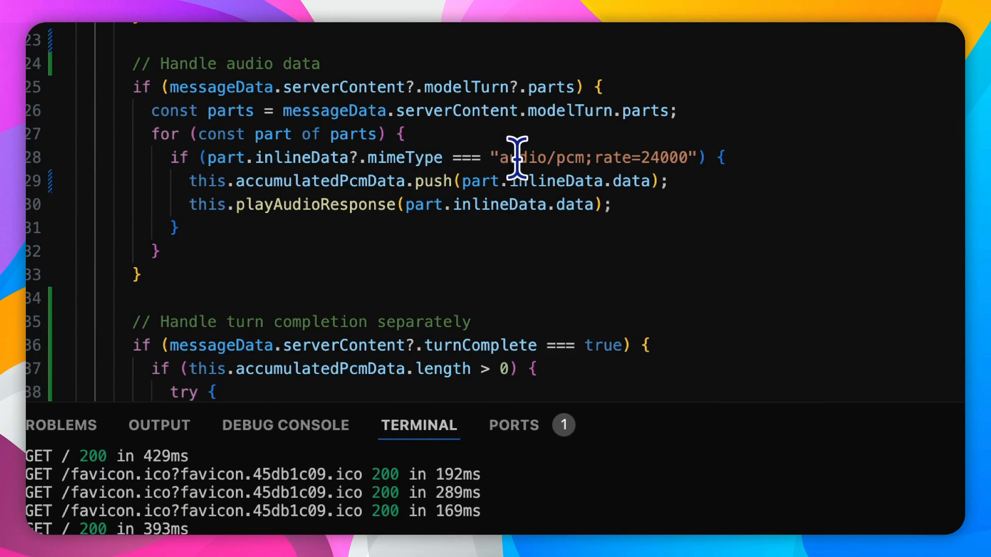
pyautogui.moveTo(560, 161)
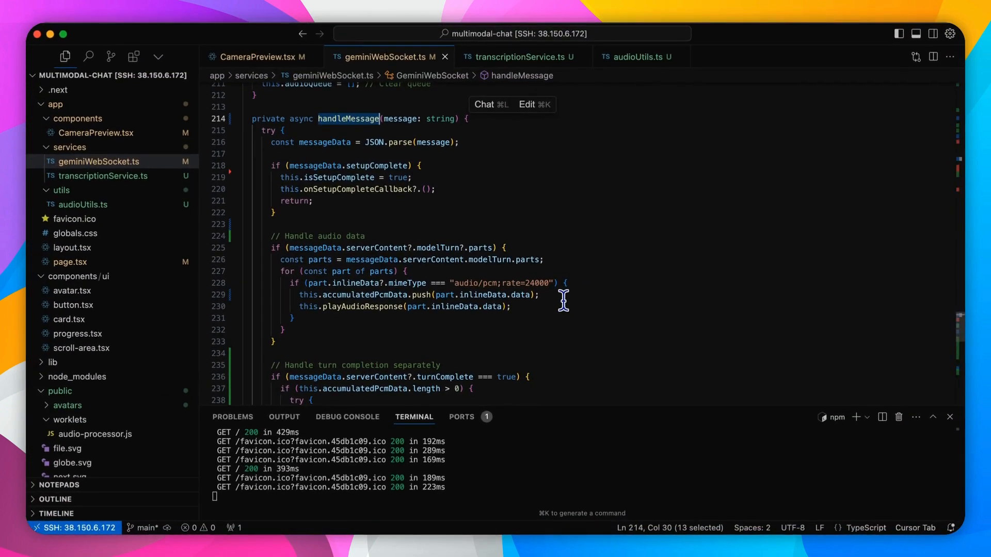
# Scroll handleMessage past the audio data block to the turnComplete transcription code
pyautogui.scroll(-3)
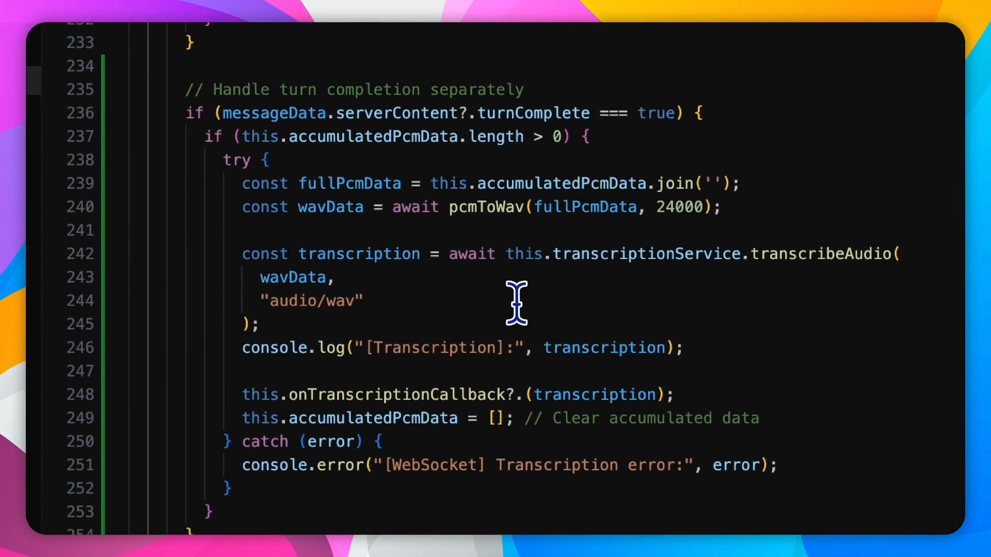
pyautogui.moveTo(445, 358)
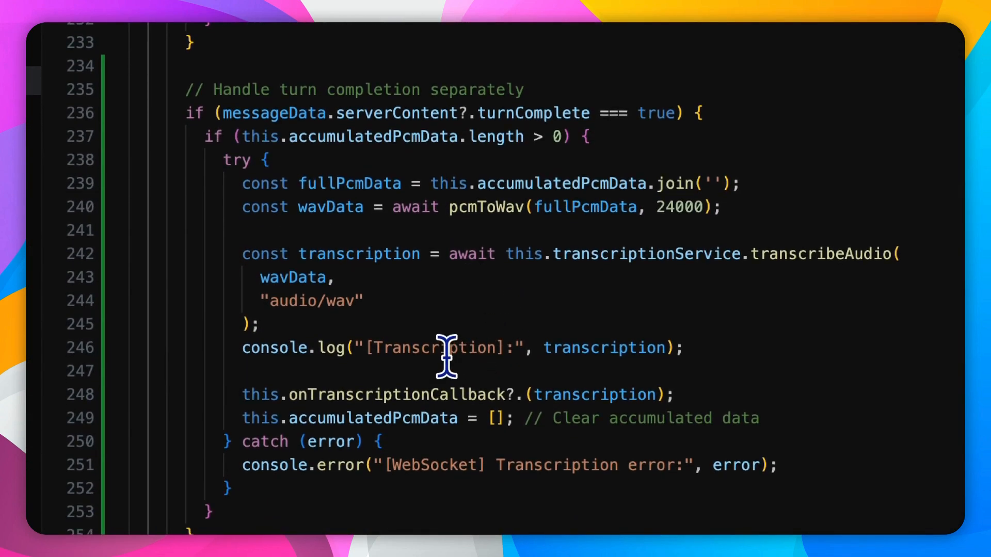
pyautogui.scroll(-3)
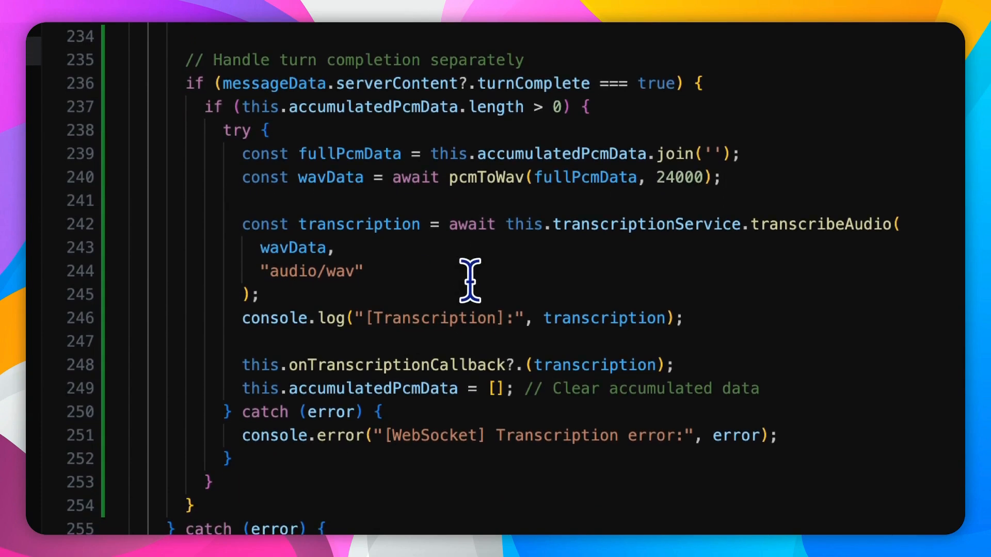
pyautogui.moveTo(502, 306)
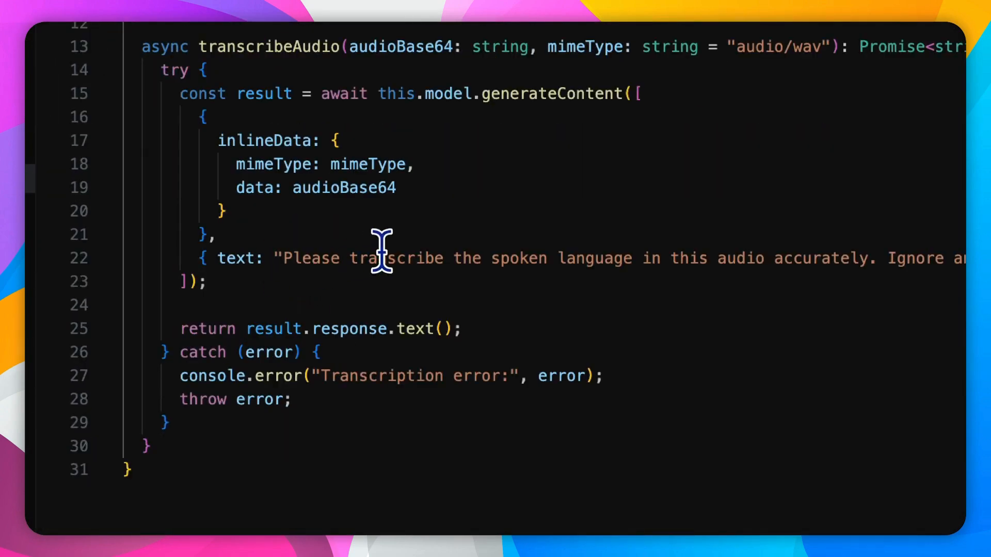
pyautogui.moveTo(724, 258)
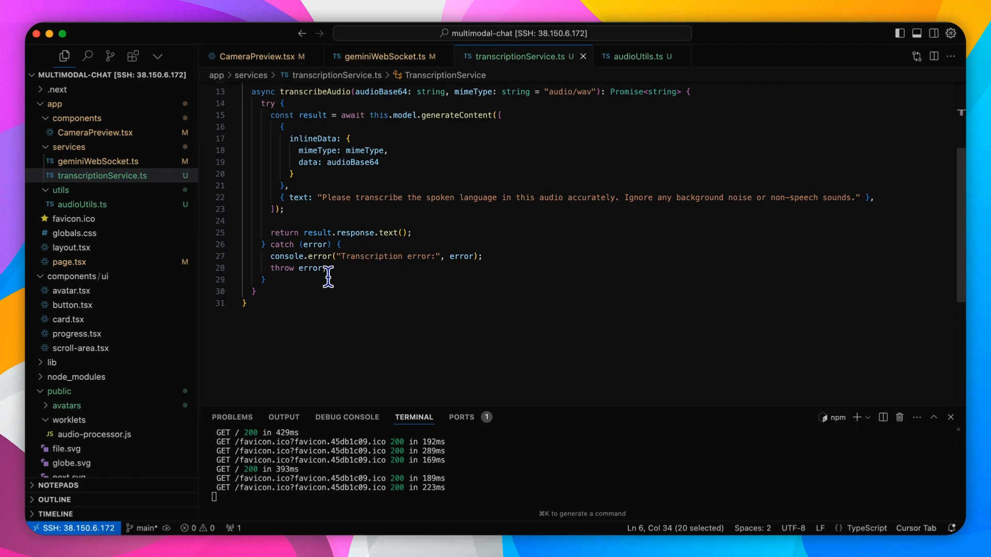
pyautogui.moveTo(381, 265)
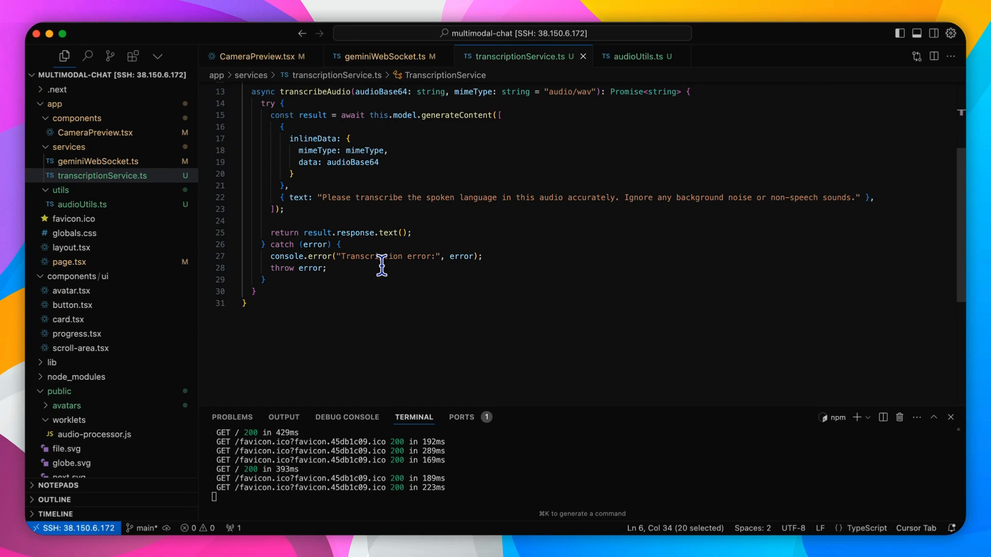
pyautogui.moveTo(378, 298)
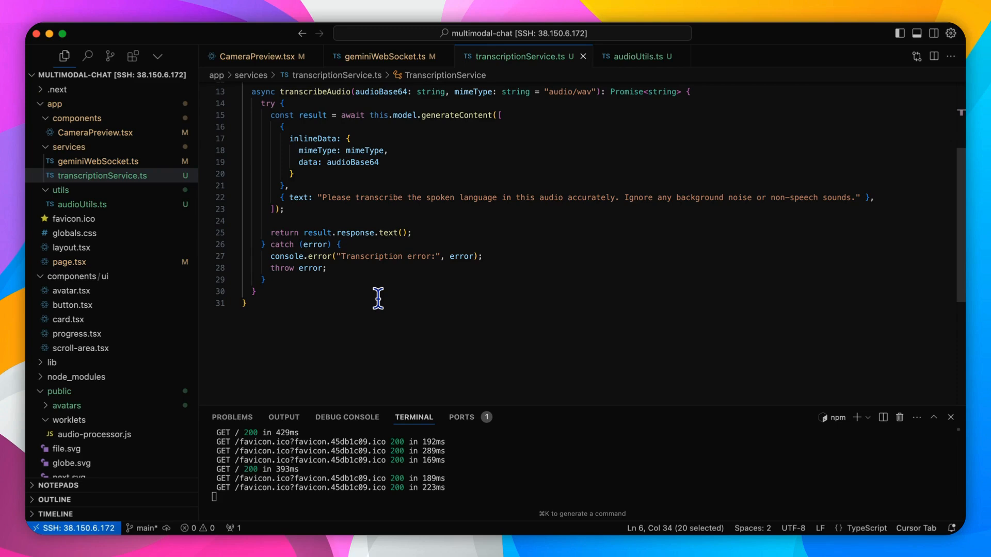
# Open CameraPreview.tsx, select toggleCamera, and scroll down to captureAndSendImage
pyautogui.click(259, 56)
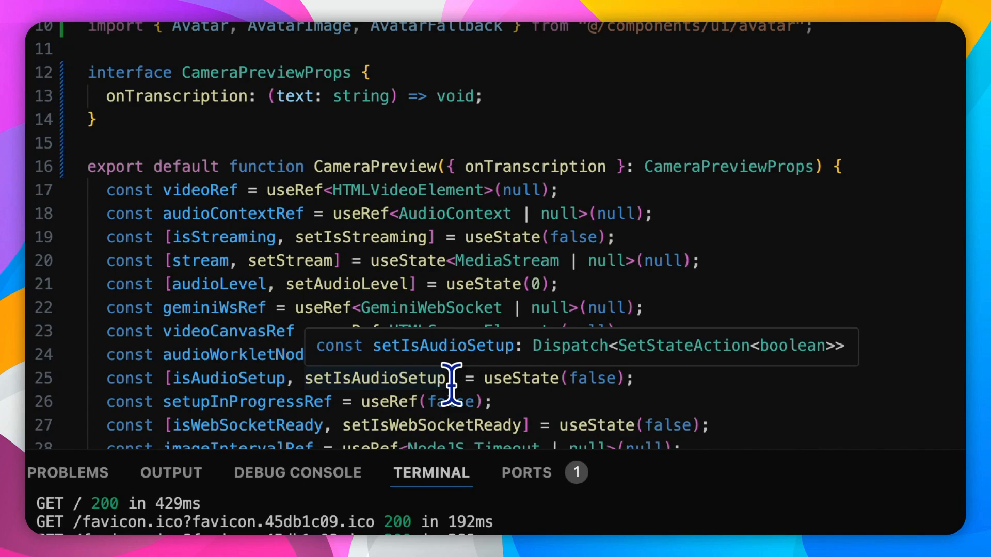
pyautogui.moveTo(451, 319)
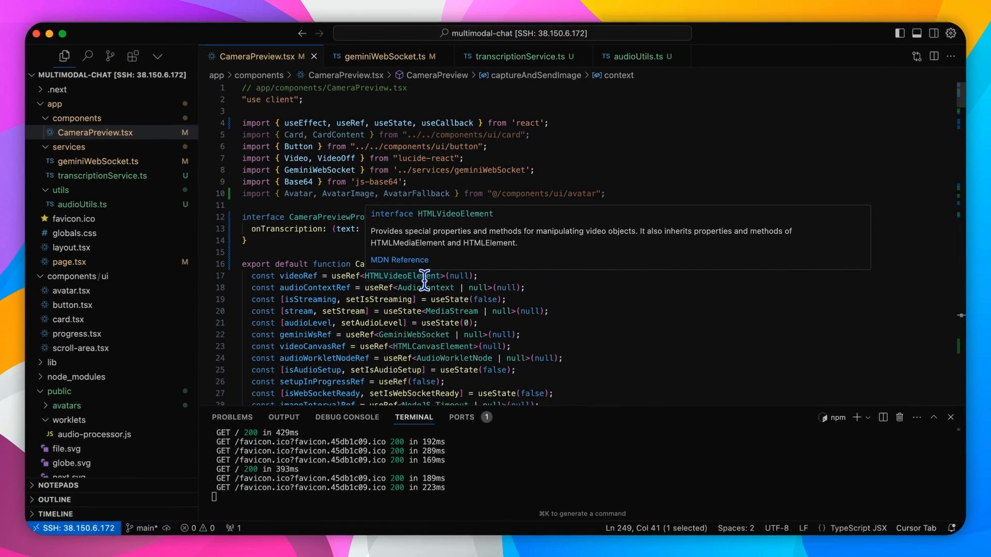
pyautogui.doubleClick(308, 170)
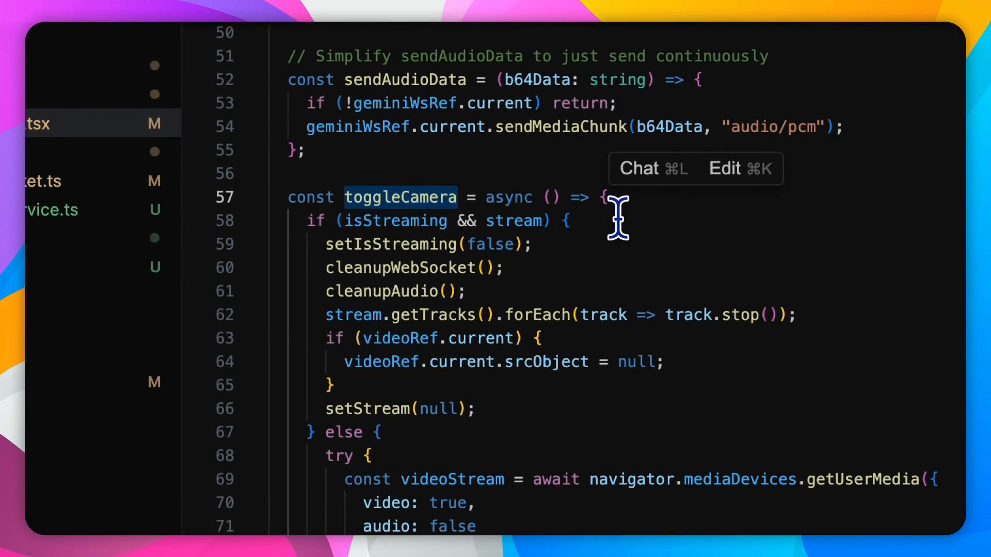
pyautogui.scroll(-3)
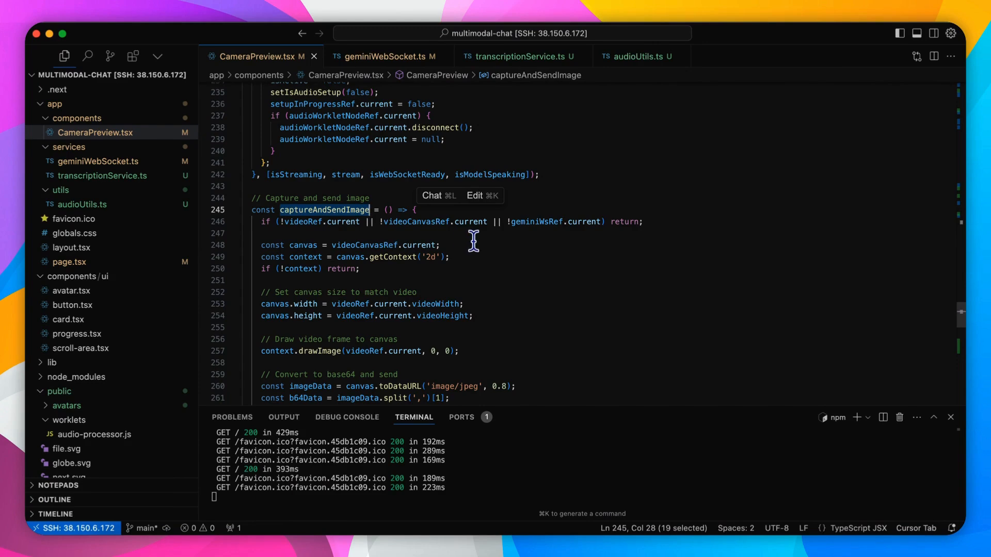
# Scroll through captureAndSendImage to the returned video element and connection-status overlay
pyautogui.scroll(-3)
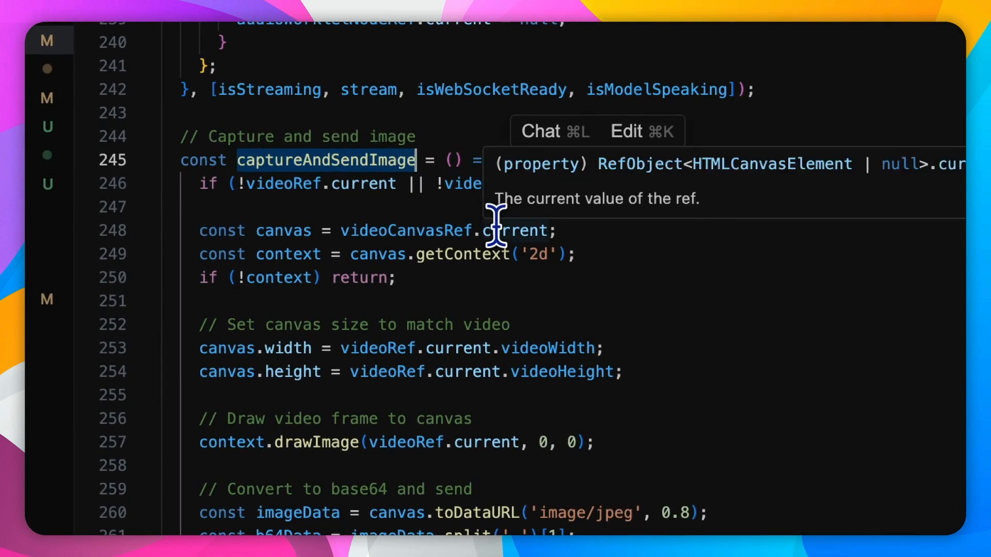
pyautogui.scroll(-3)
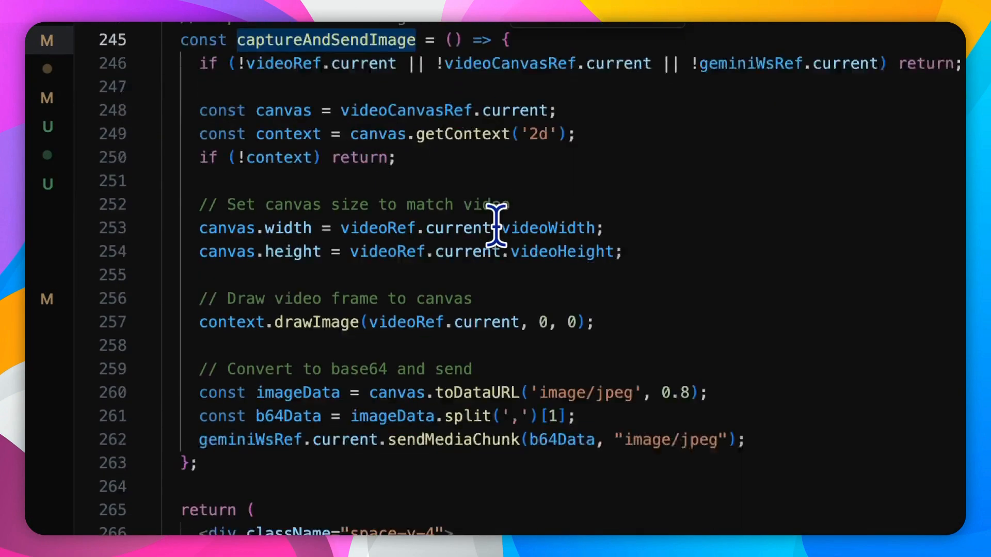
pyautogui.scroll(-3)
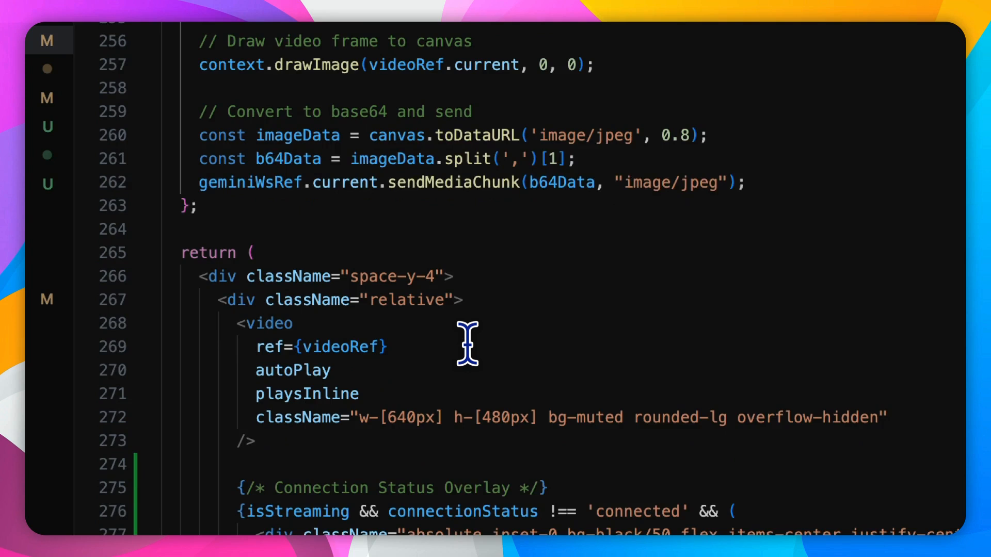
pyautogui.moveTo(496, 252)
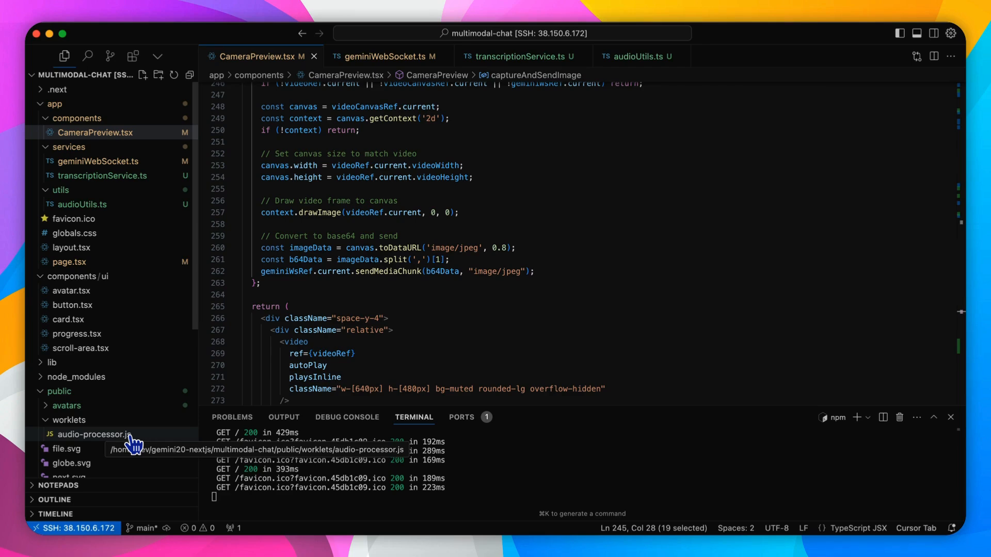
pyautogui.moveTo(141, 442)
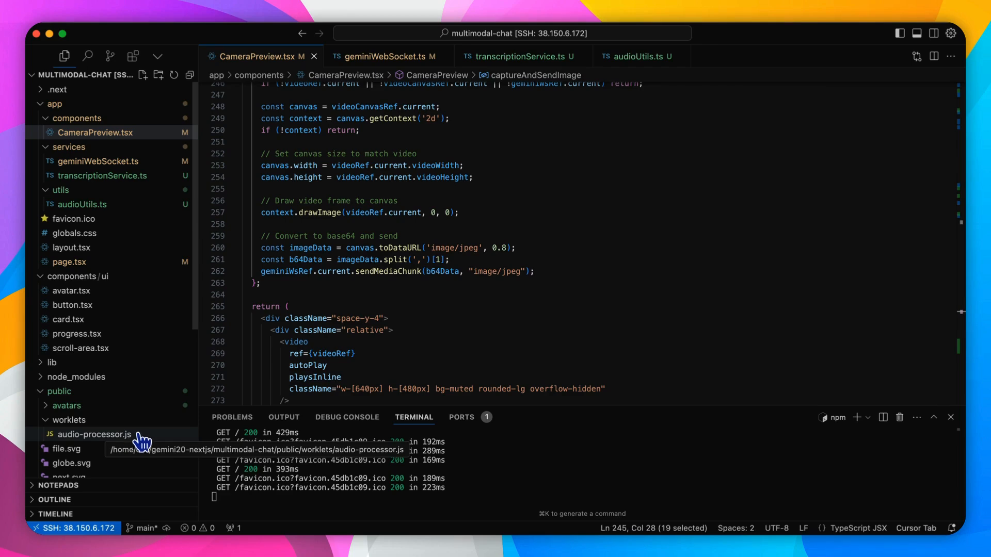
# Open public/worklets/audio-processor.js and scroll through its sample accumulation and level code
pyautogui.click(94, 434)
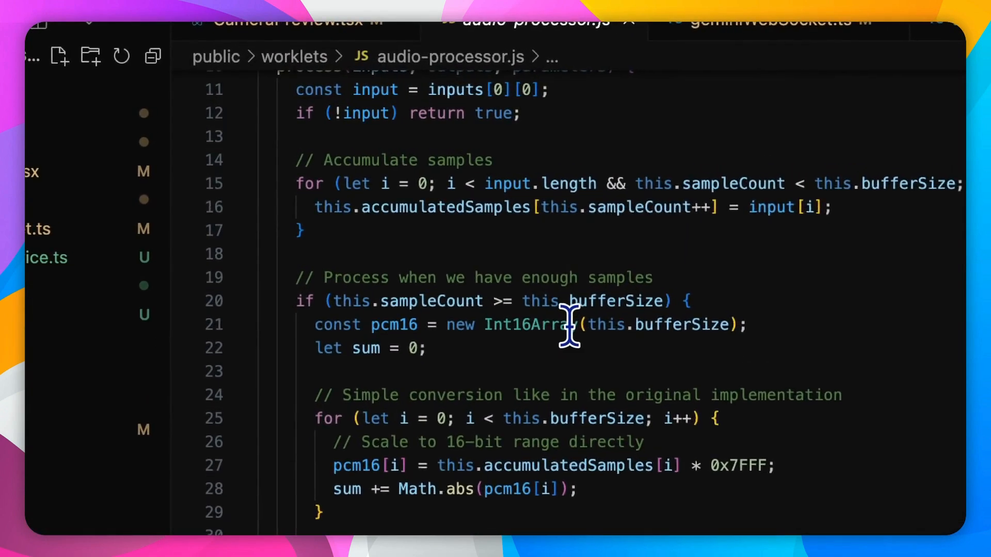
pyautogui.scroll(-3)
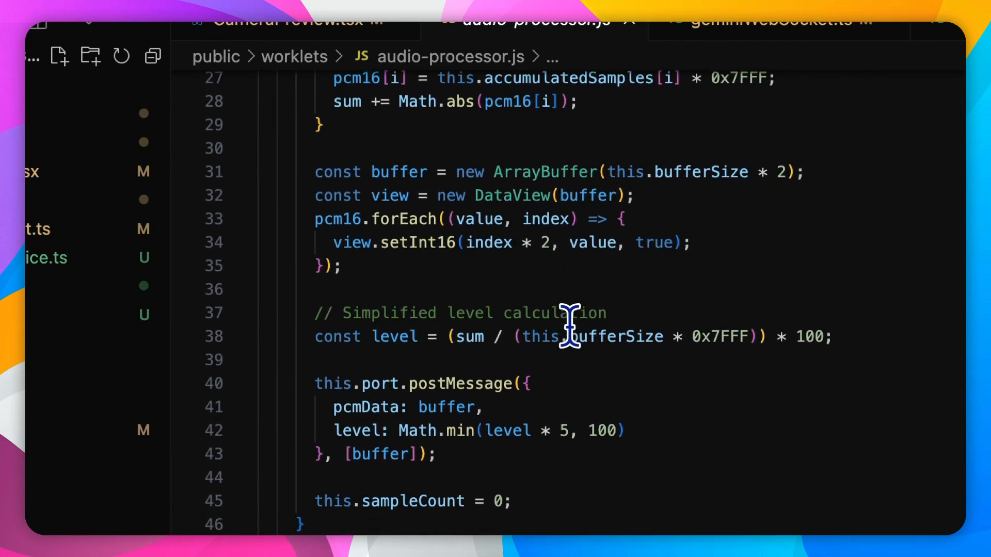
pyautogui.scroll(-3)
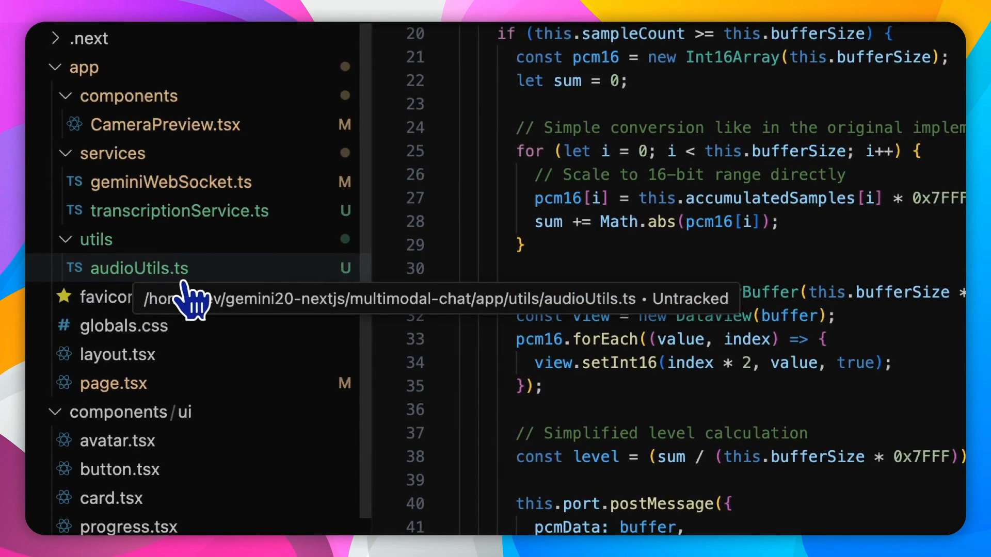
# Open app/utils/audioUtils.ts and highlight the pcmToWav function, scrolling through its body
pyautogui.click(141, 268)
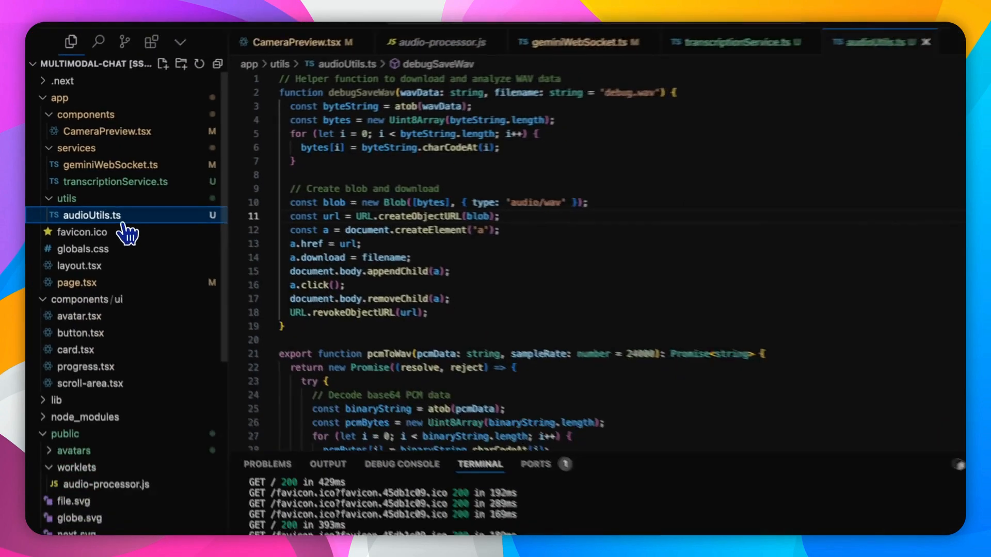
pyautogui.doubleClick(448, 255)
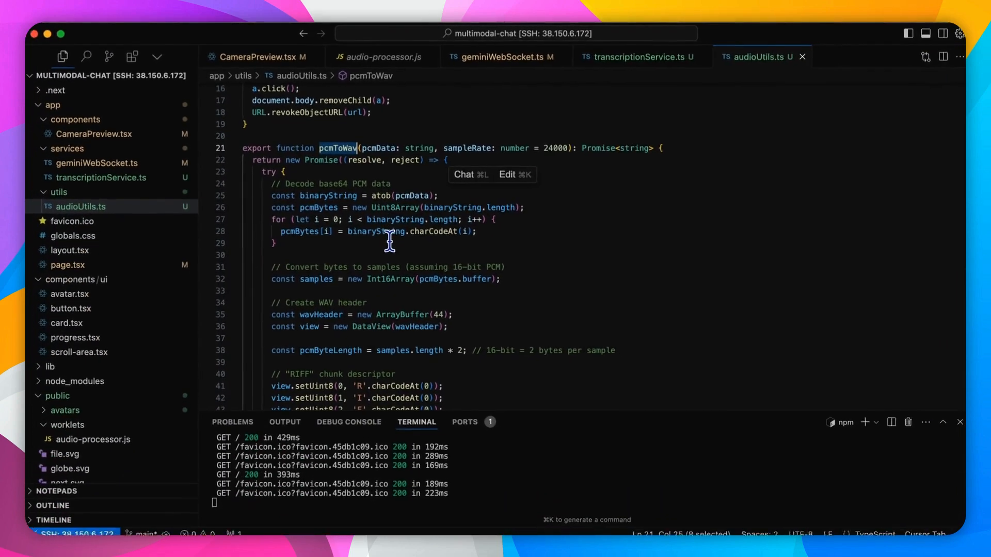
pyautogui.scroll(-3)
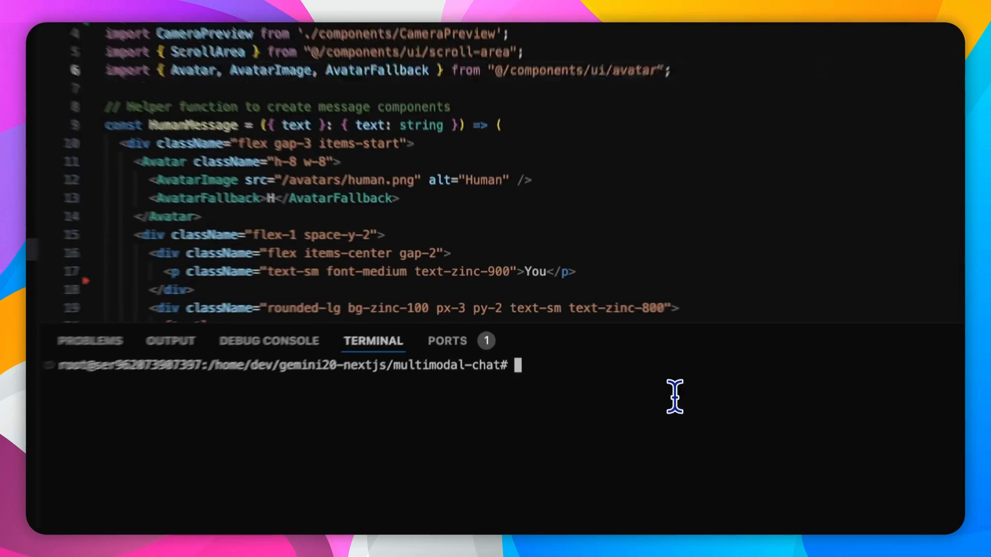
# Run 'npm run dev' in the integrated terminal to launch the Next.js server
pyautogui.write('npm run dev')
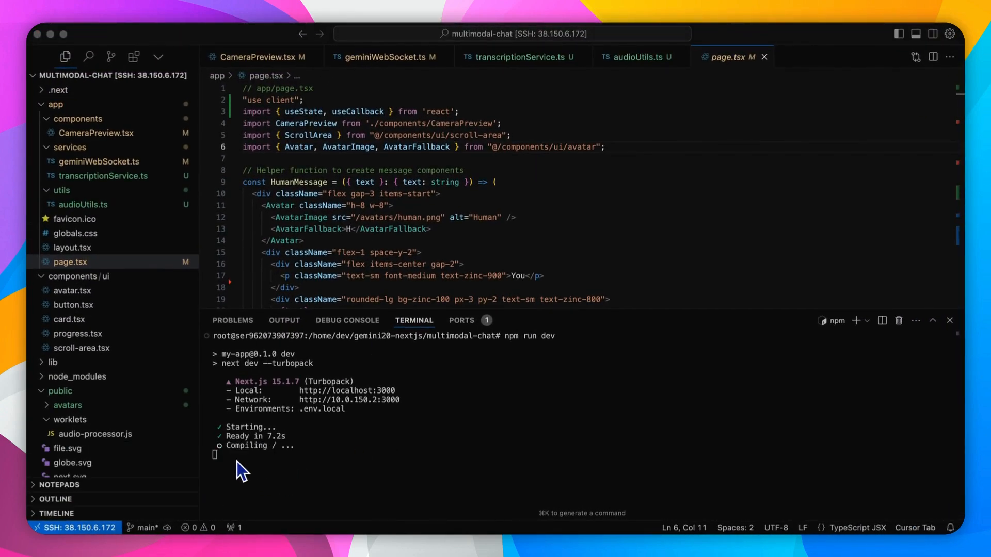
pyautogui.moveTo(297, 483)
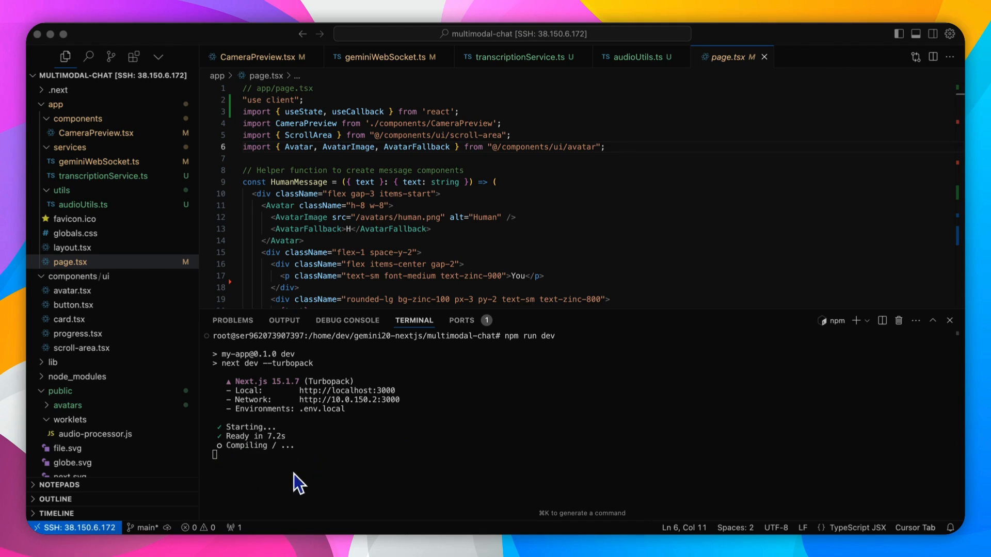
pyautogui.moveTo(231, 473)
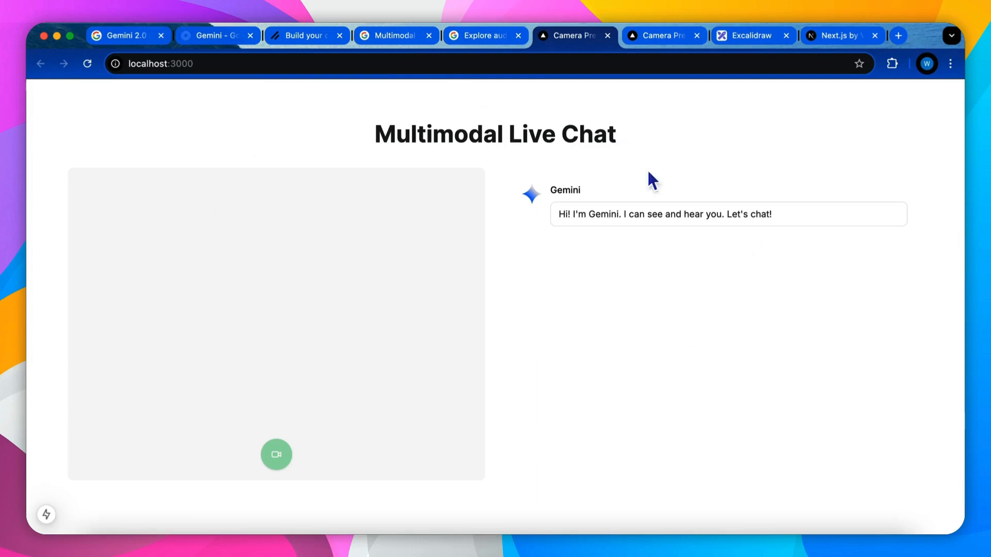
pyautogui.moveTo(703, 249)
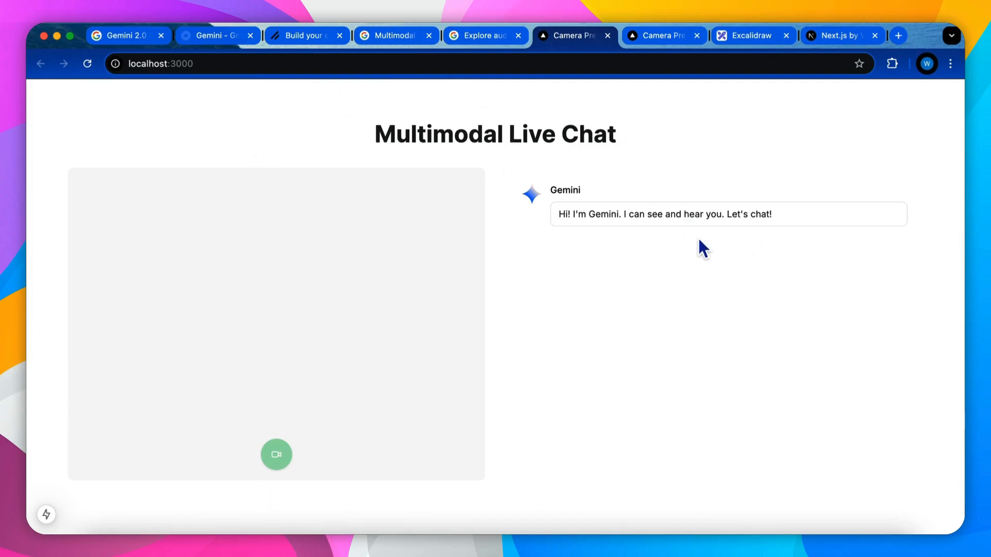
pyautogui.moveTo(477, 245)
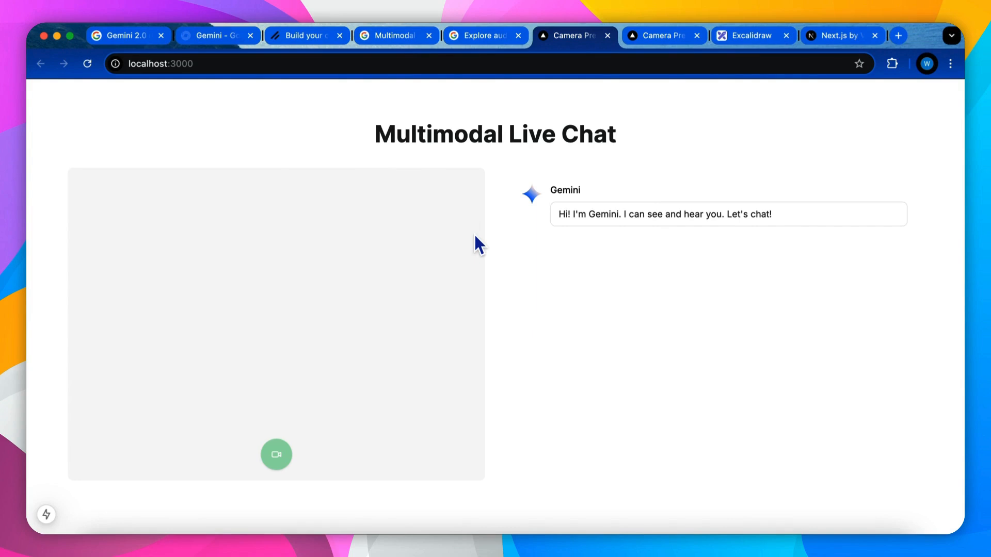
pyautogui.moveTo(564, 263)
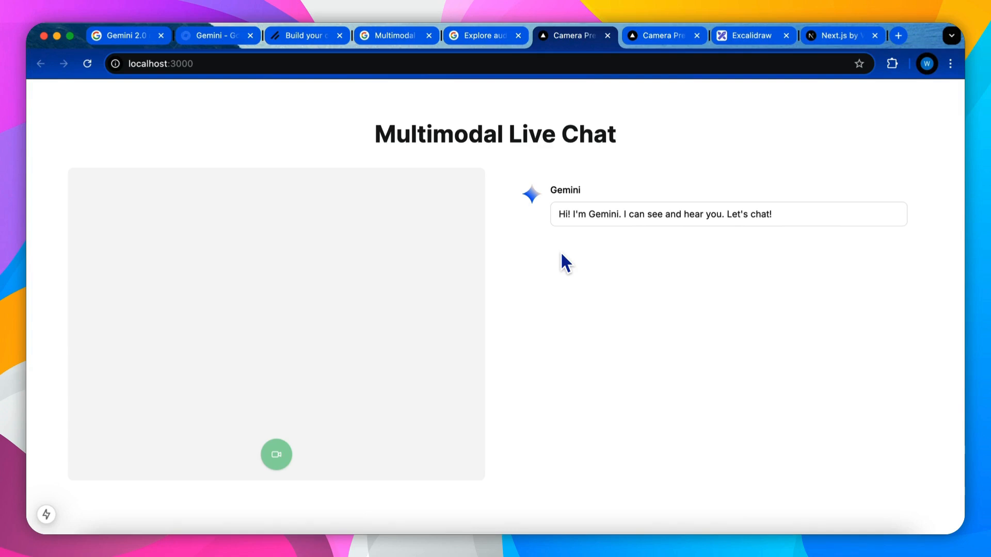
pyautogui.moveTo(536, 338)
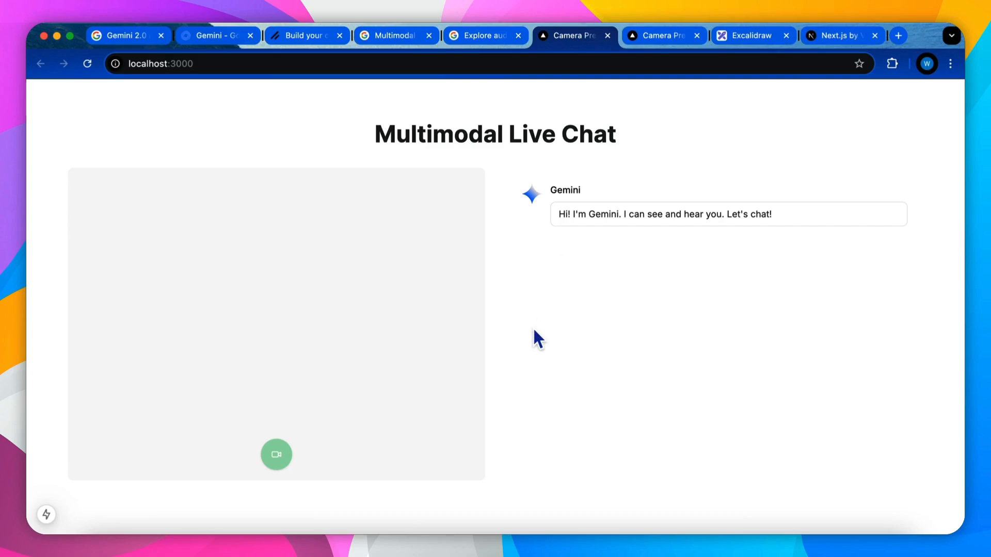